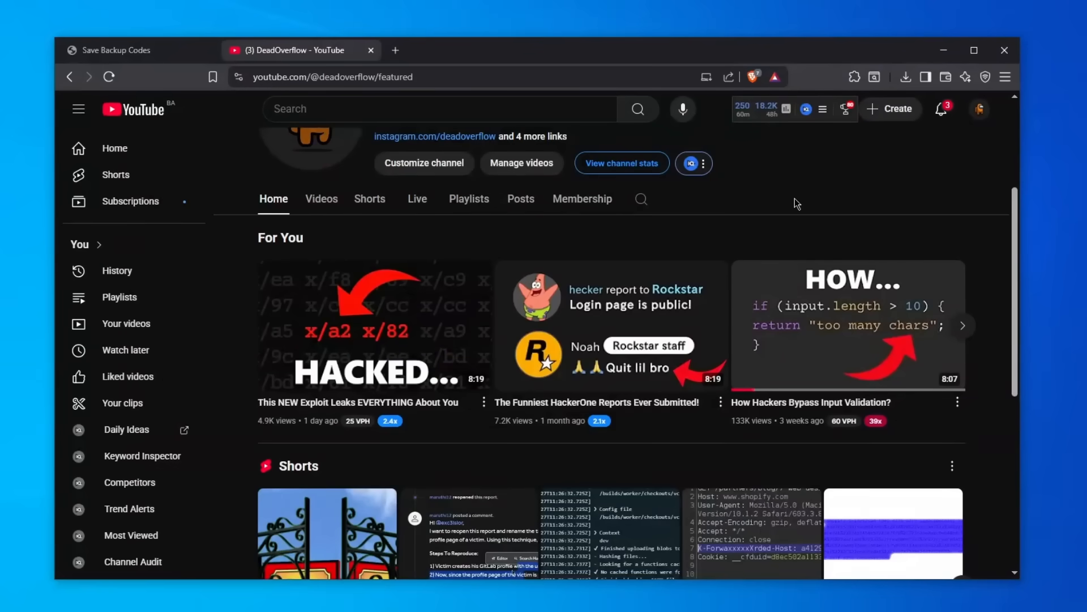
{"action": "mouse_move", "coordinate": [608, 244]}
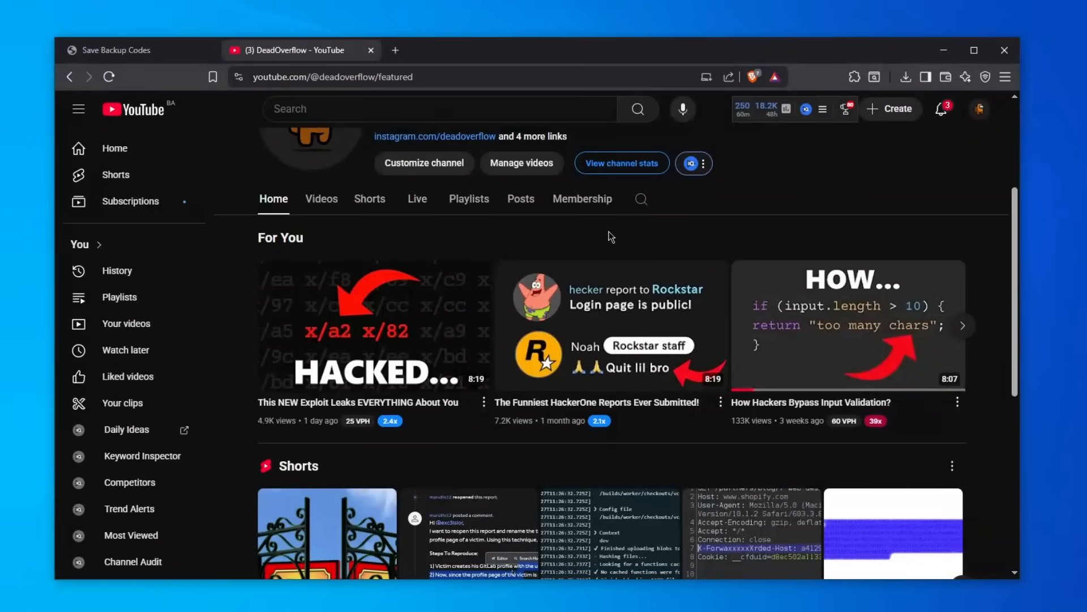
Browse through the YouTube channel's Posts feed before leaving the tab.
{"action": "left_click", "coordinate": [521, 198]}
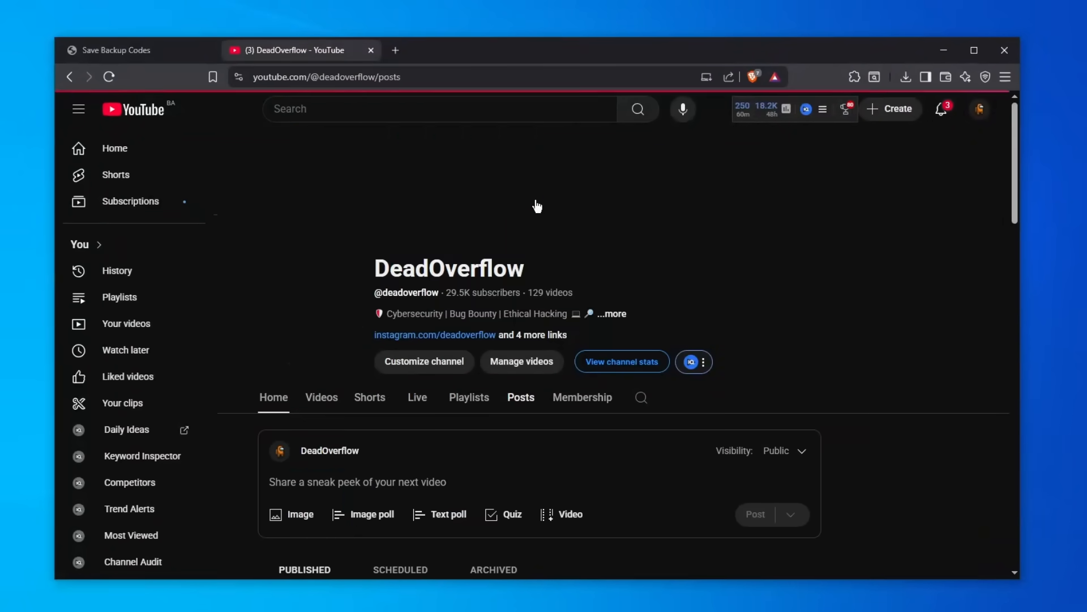
{"action": "scroll", "scroll_direction": "down", "scroll_amount": 3}
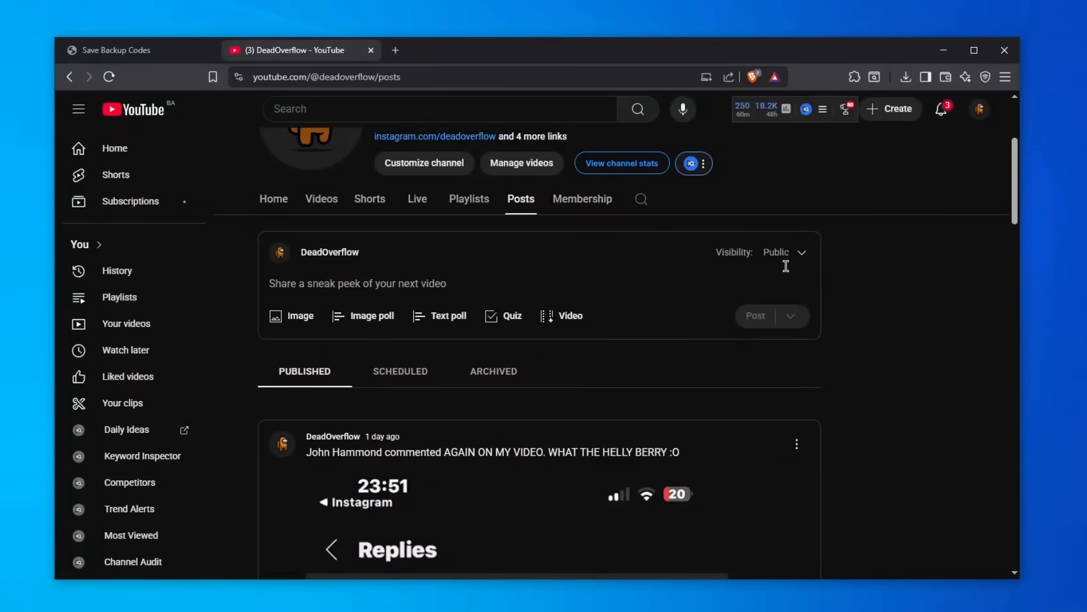
{"action": "scroll", "scroll_direction": "down", "scroll_amount": 3}
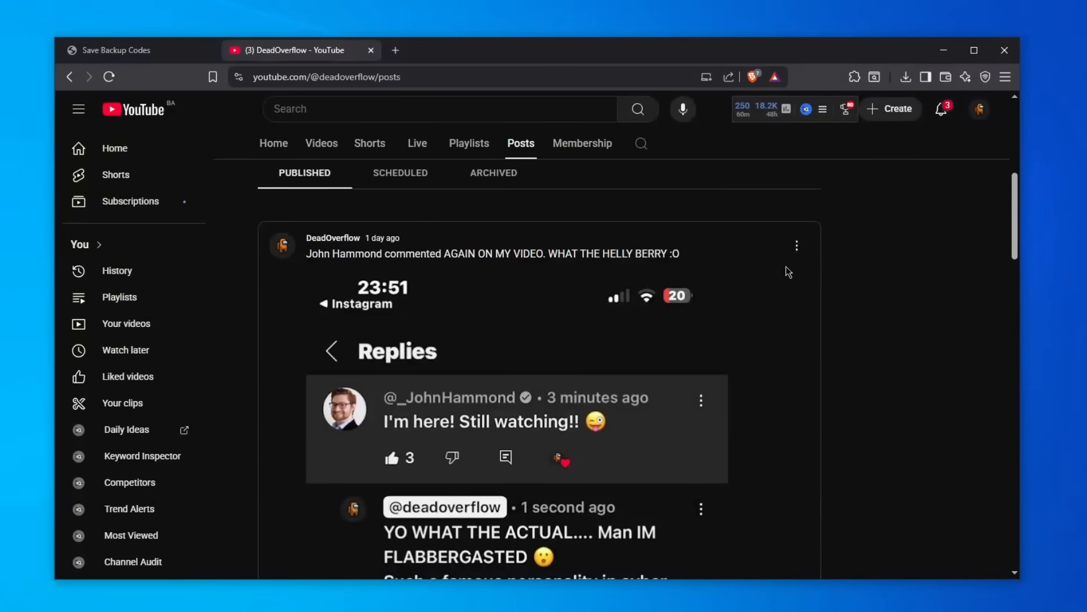
{"action": "mouse_move", "coordinate": [833, 307]}
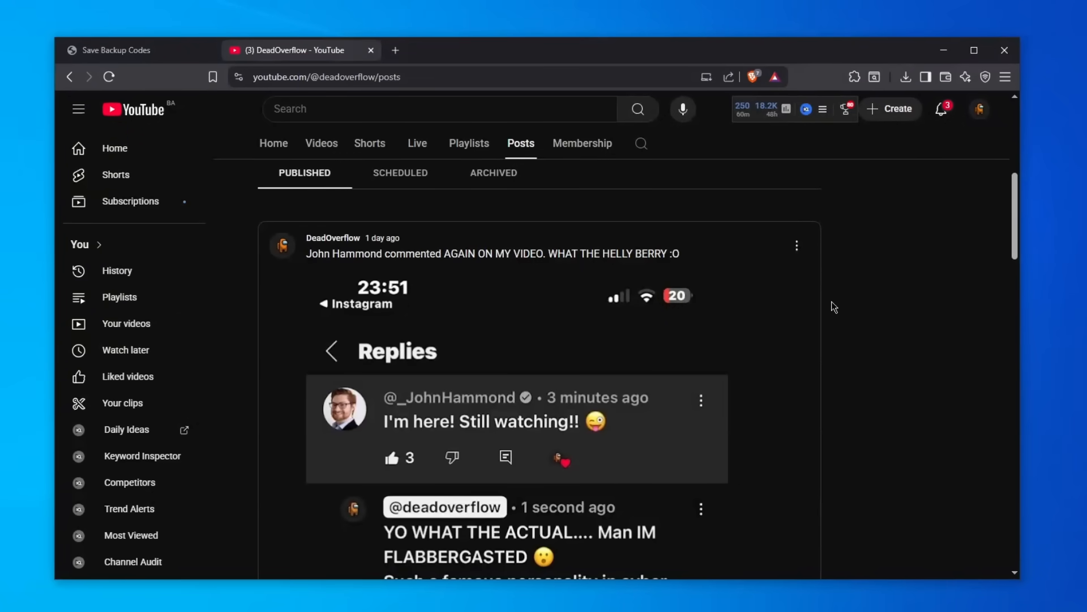
{"action": "scroll", "scroll_direction": "down", "scroll_amount": 3}
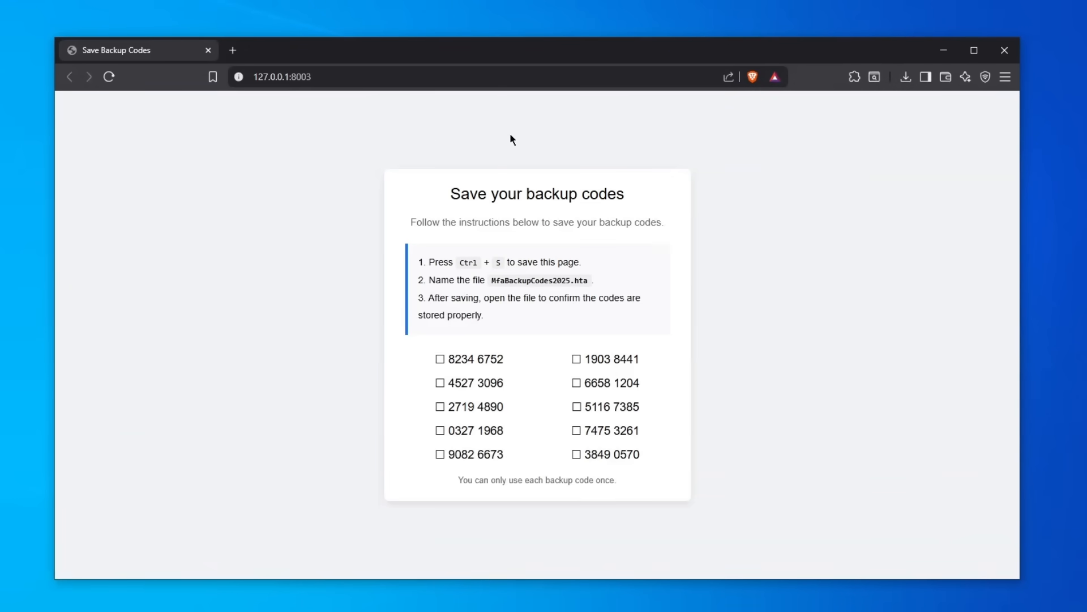
Highlight the heading, instructions and .hta extension, then start saving the page with Ctrl+S.
{"action": "left_click_drag", "start_coordinate": [449, 194], "coordinate": [618, 194]}
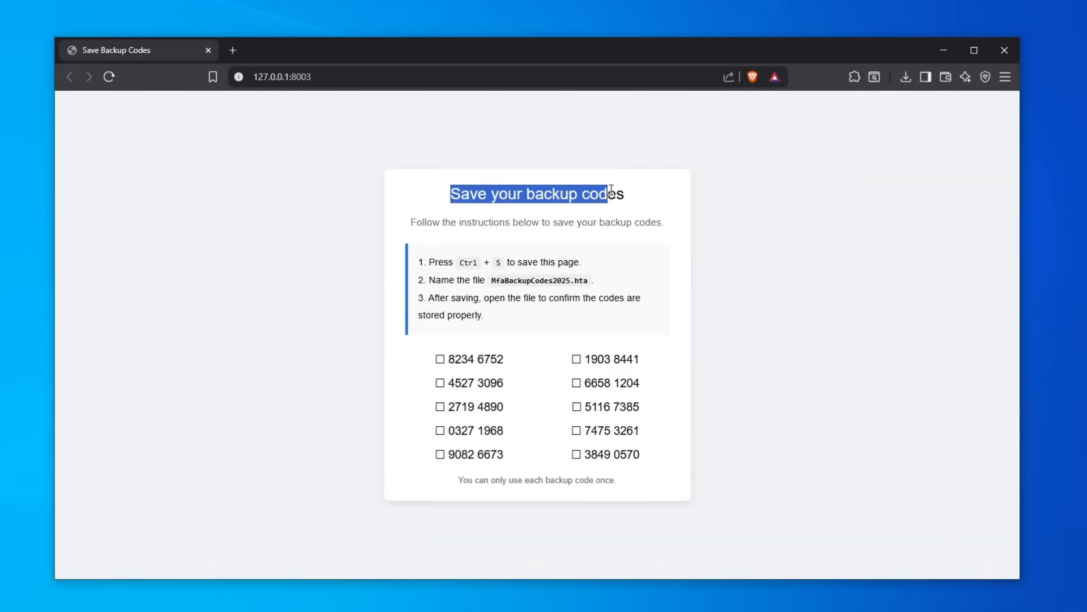
{"action": "left_click_drag", "start_coordinate": [507, 222], "coordinate": [607, 222]}
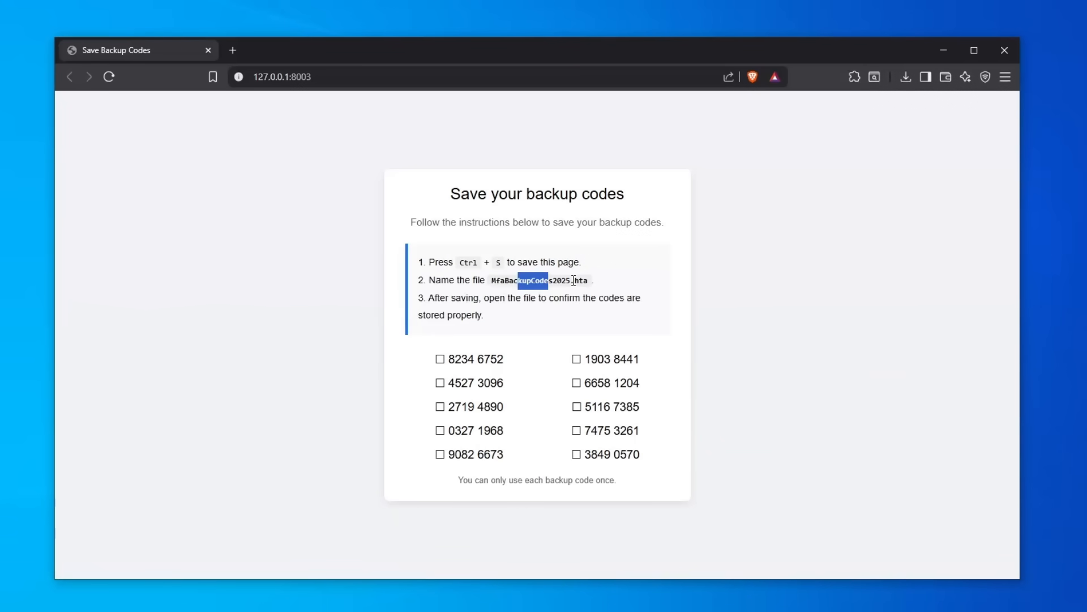
{"action": "double_click", "coordinate": [581, 280]}
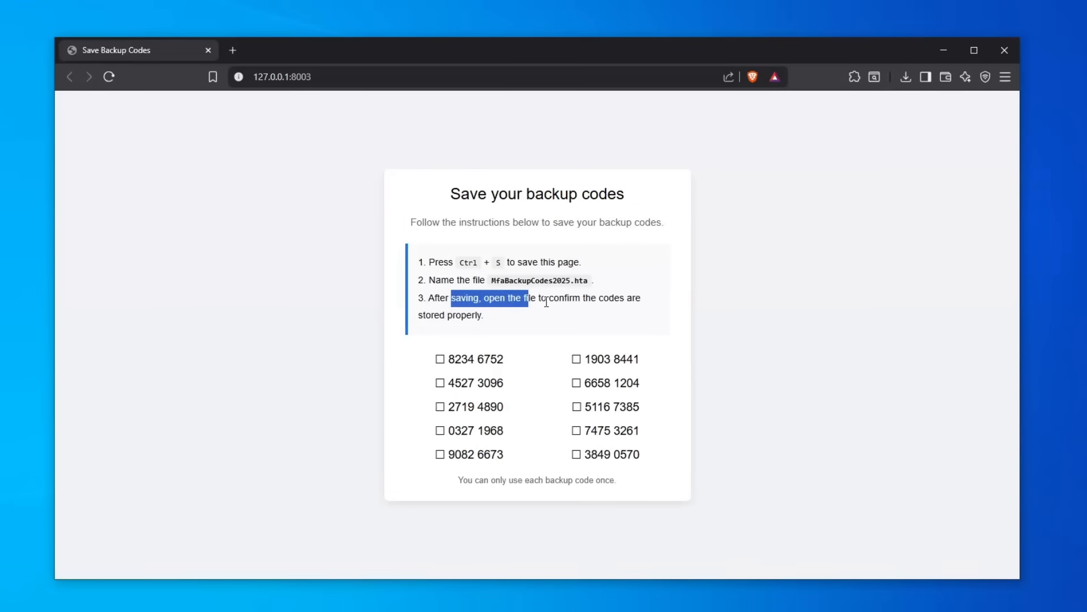
{"action": "mouse_move", "coordinate": [537, 298]}
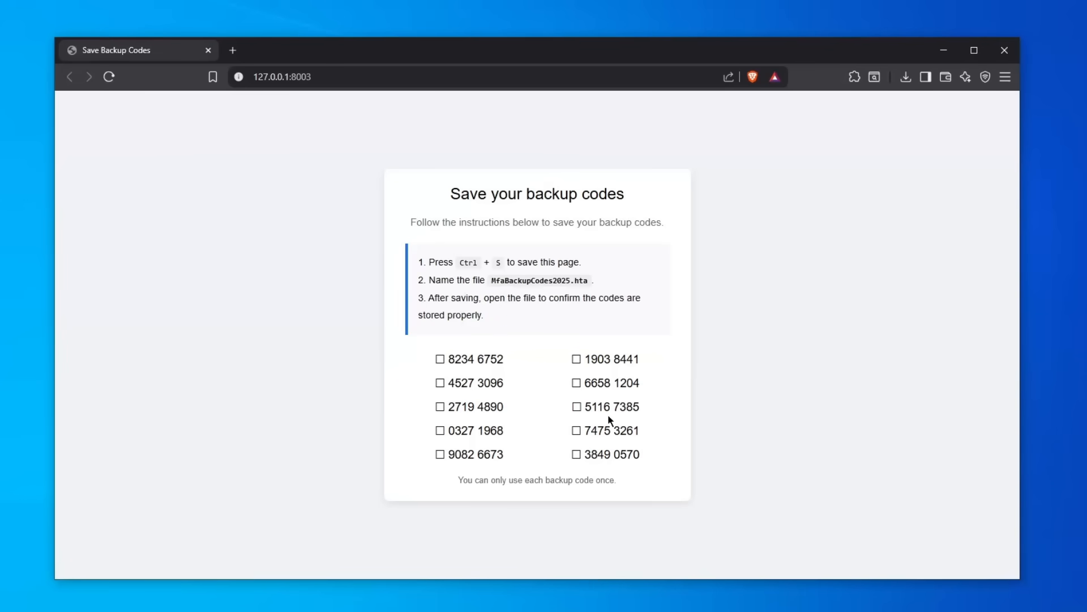
{"action": "mouse_move", "coordinate": [555, 349]}
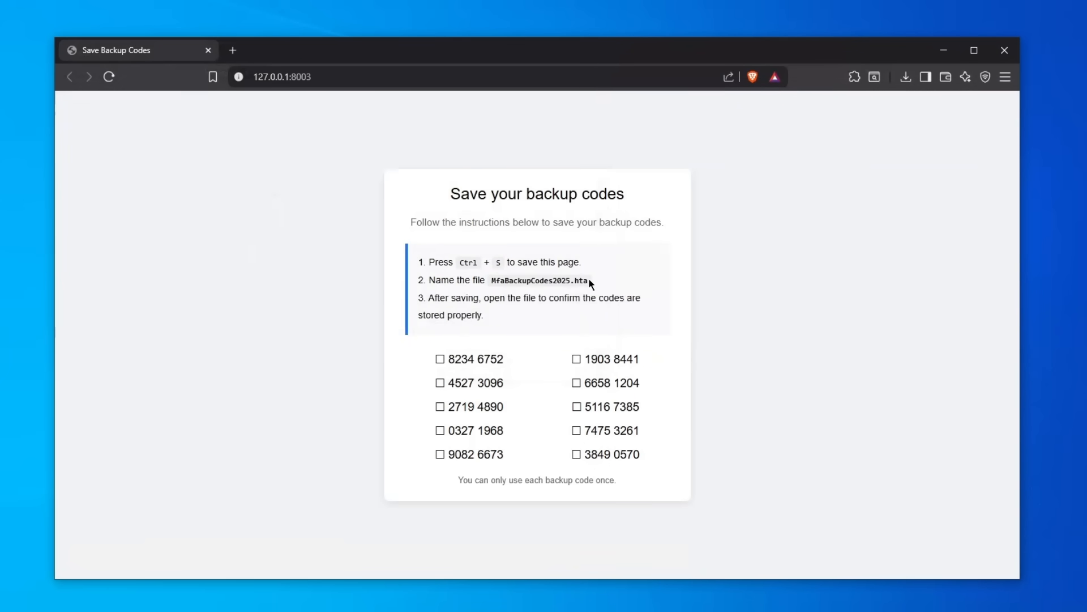
{"action": "mouse_move", "coordinate": [510, 385]}
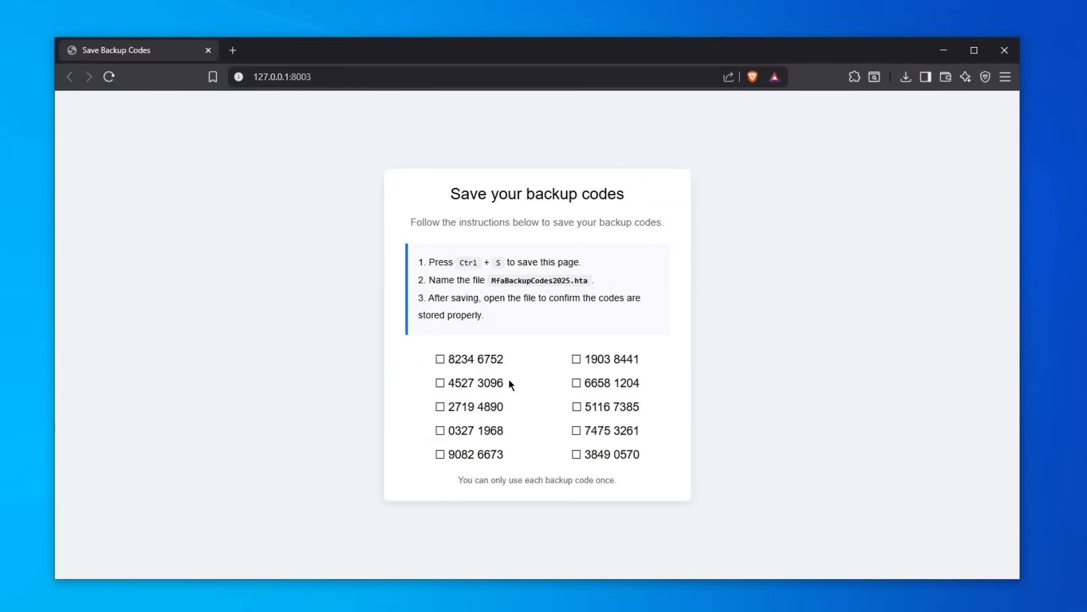
{"action": "double_click", "coordinate": [581, 281]}
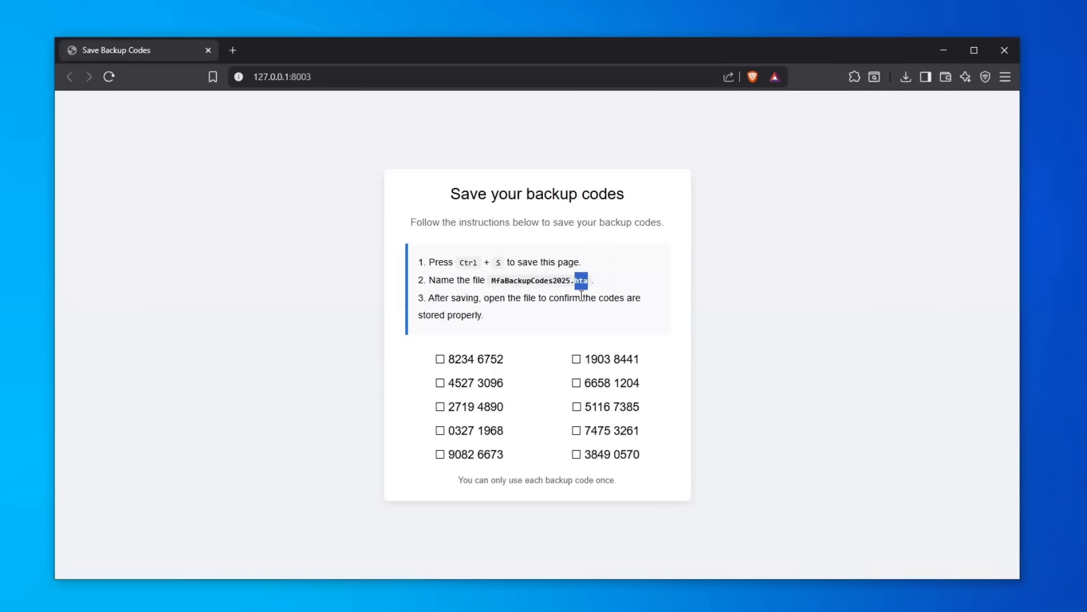
{"action": "mouse_move", "coordinate": [556, 326]}
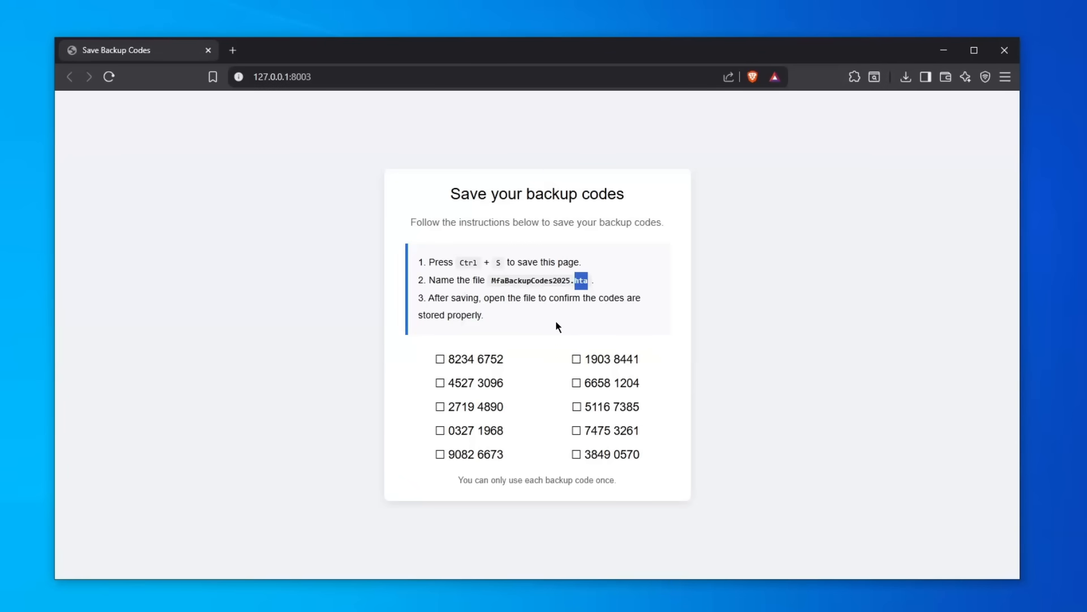
{"action": "key", "text": "Ctrl+s"}
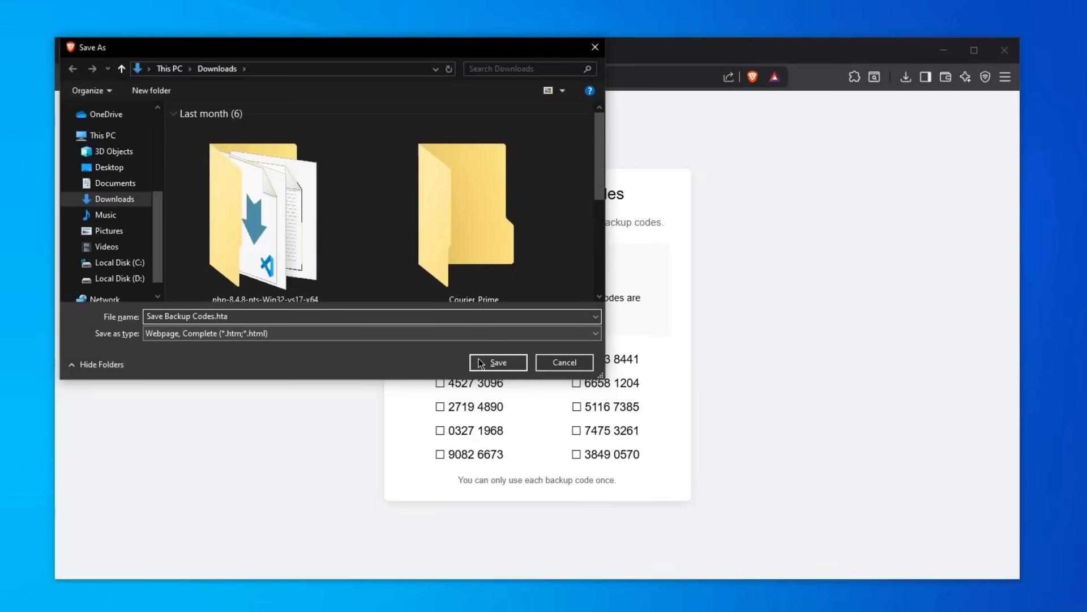
Save the page to Downloads as Save Backup Codes.hta.
{"action": "left_click", "coordinate": [498, 362]}
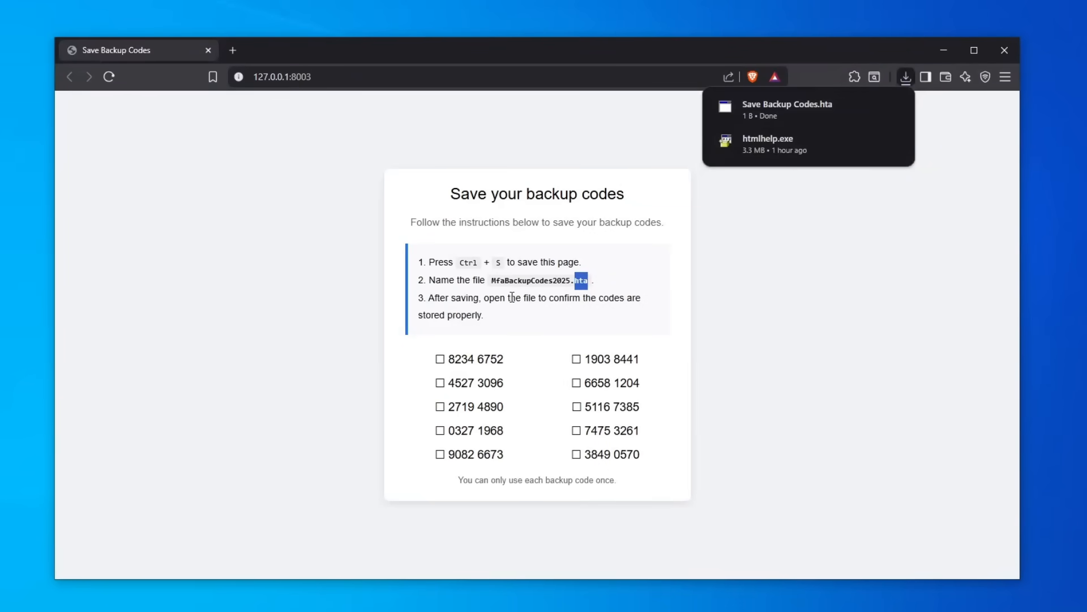
{"action": "mouse_move", "coordinate": [686, 253]}
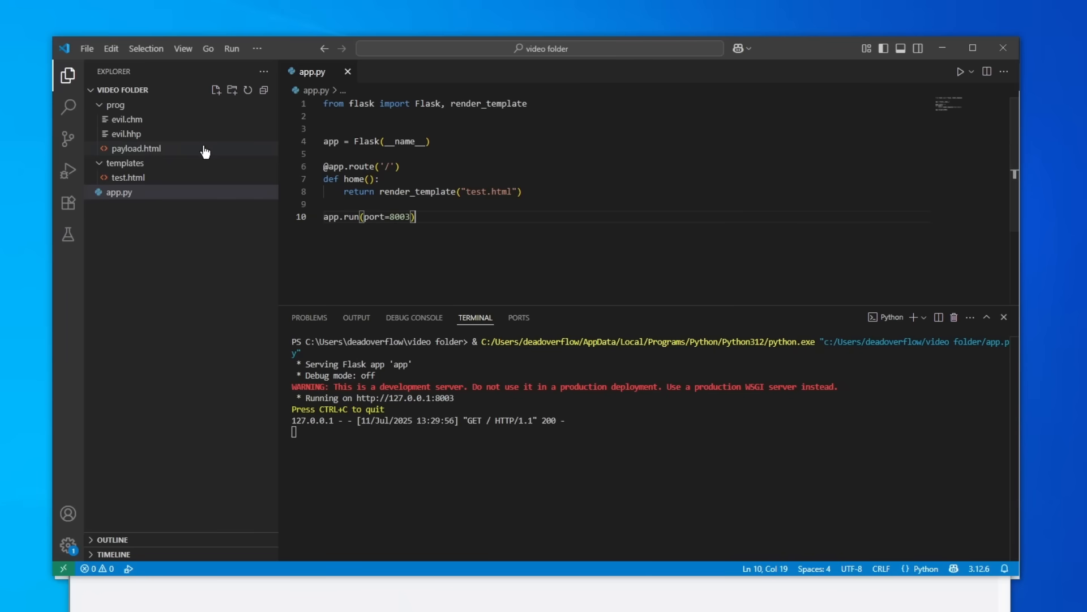
View test.html's JScript that runs a cmd ping command via WScript.Shell.
{"action": "left_click", "coordinate": [127, 176]}
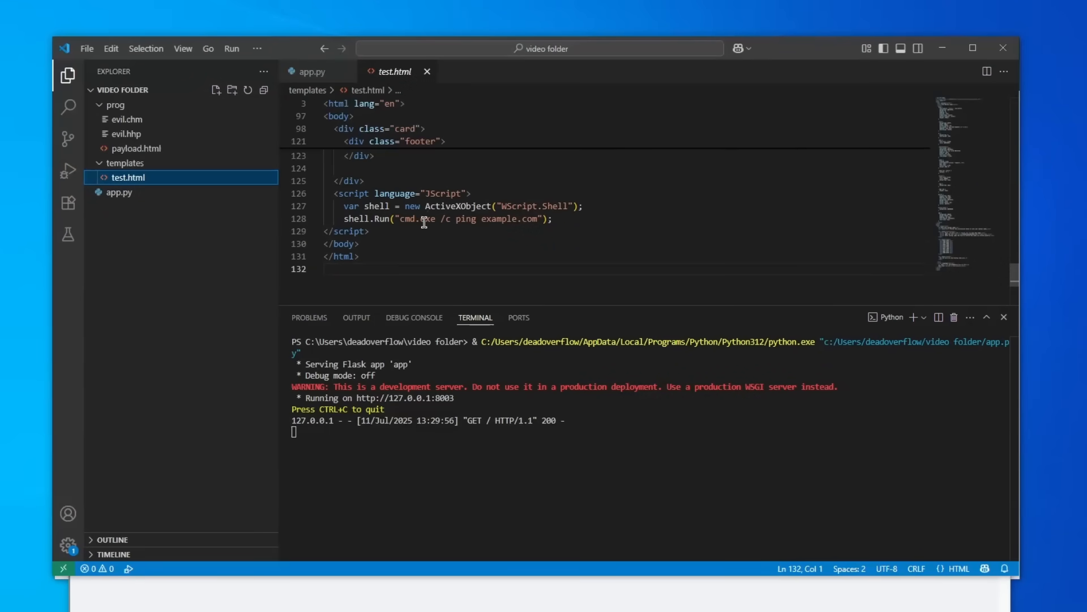
{"action": "double_click", "coordinate": [420, 218]}
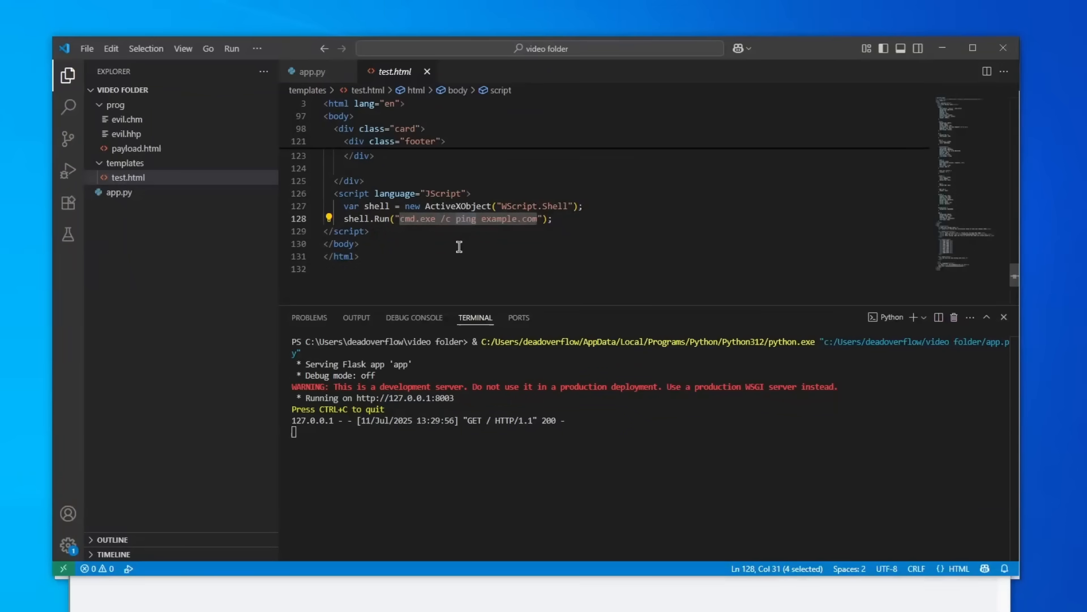
{"action": "mouse_move", "coordinate": [933, 77]}
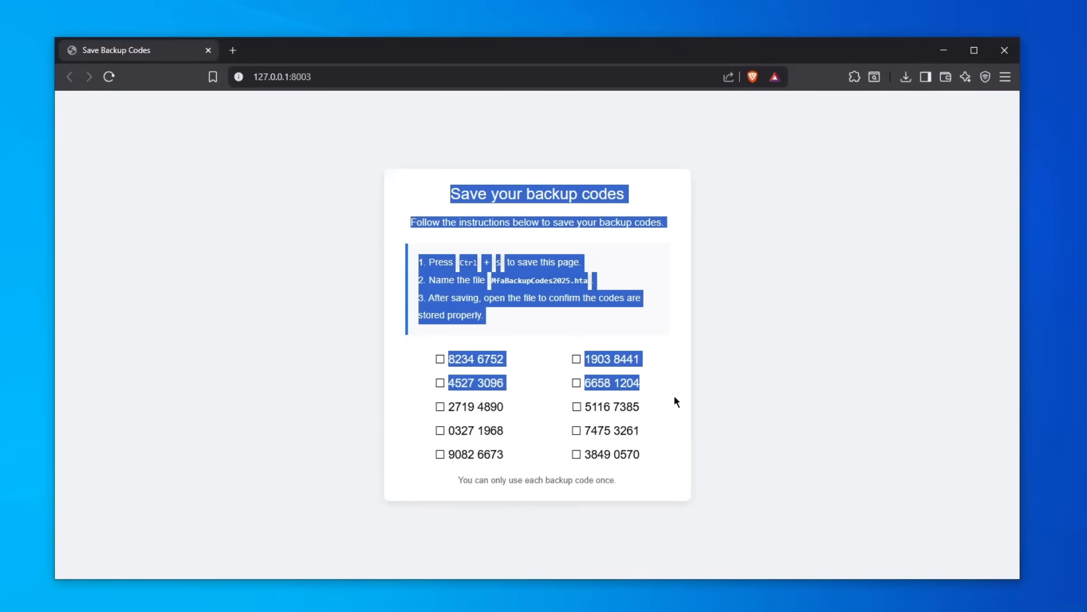
Start saving the page again and edit the proposed Save Backup Codes.html name.
{"action": "key", "text": "Ctrl+s"}
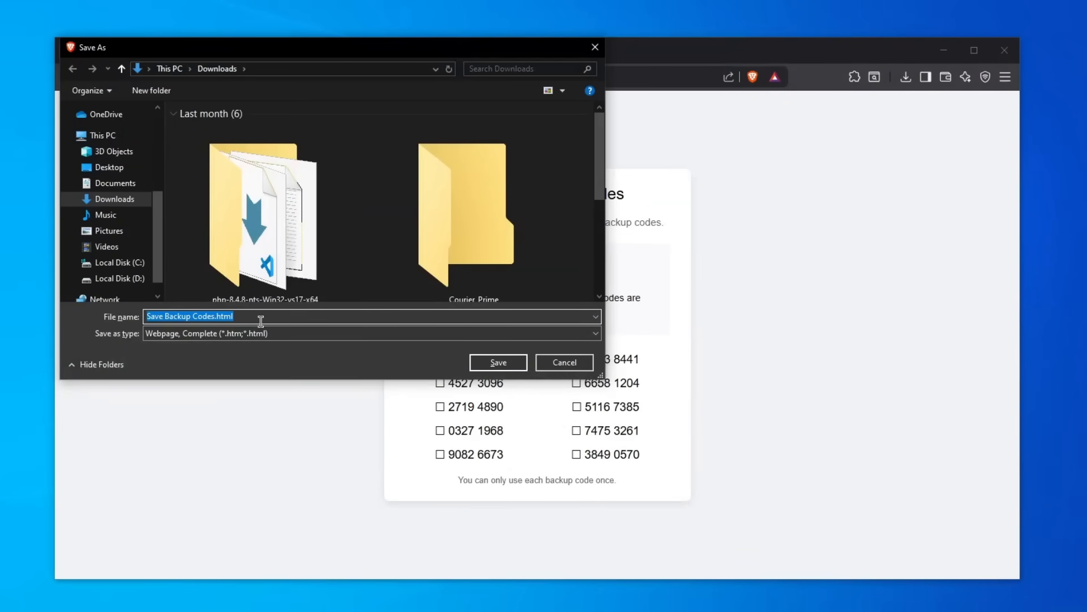
{"action": "left_click", "coordinate": [498, 362]}
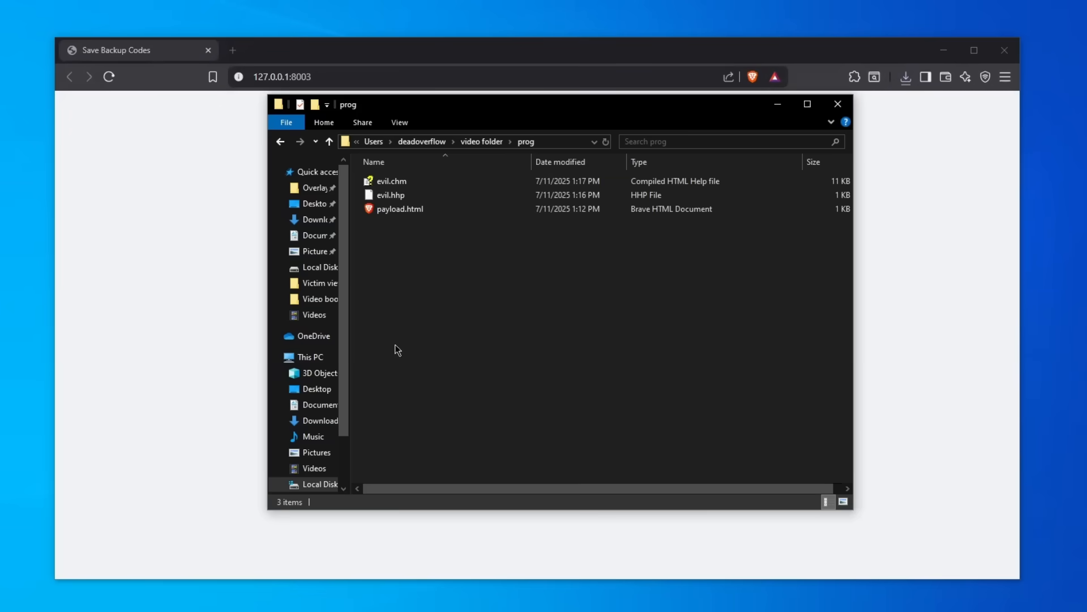
Check in Downloads that Save Backup Codes.hta's Properties list it as an HTML Application.
{"action": "left_click", "coordinate": [316, 220]}
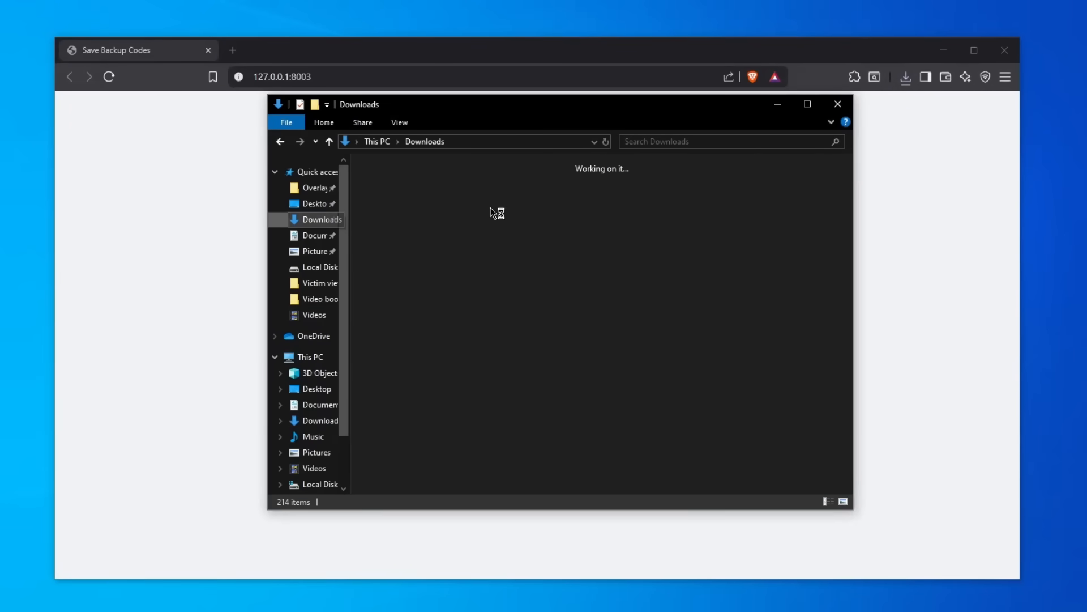
{"action": "right_click", "coordinate": [457, 197]}
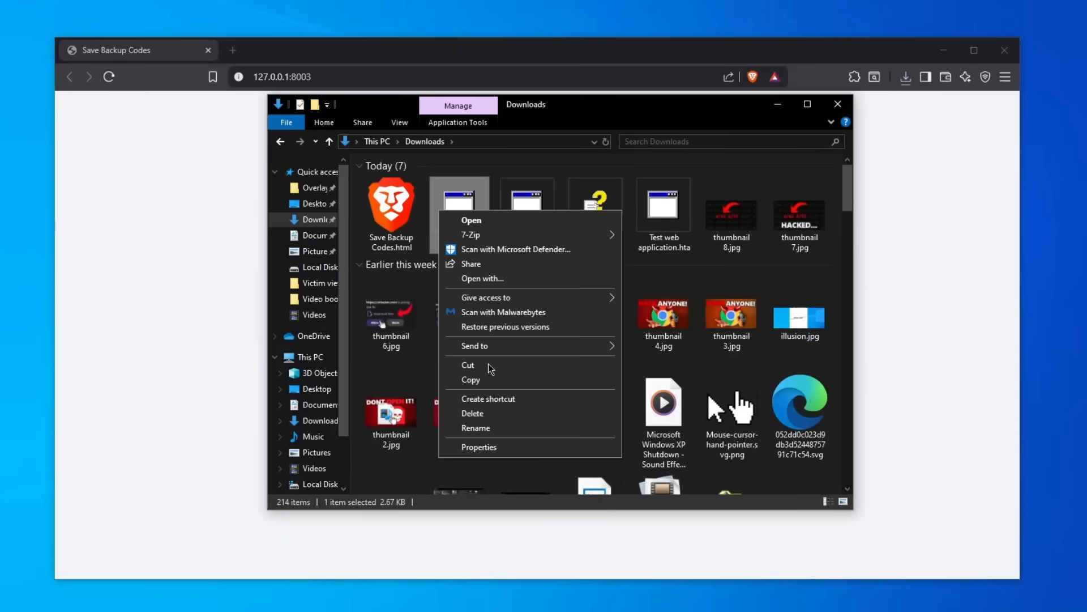
{"action": "left_click", "coordinate": [478, 447]}
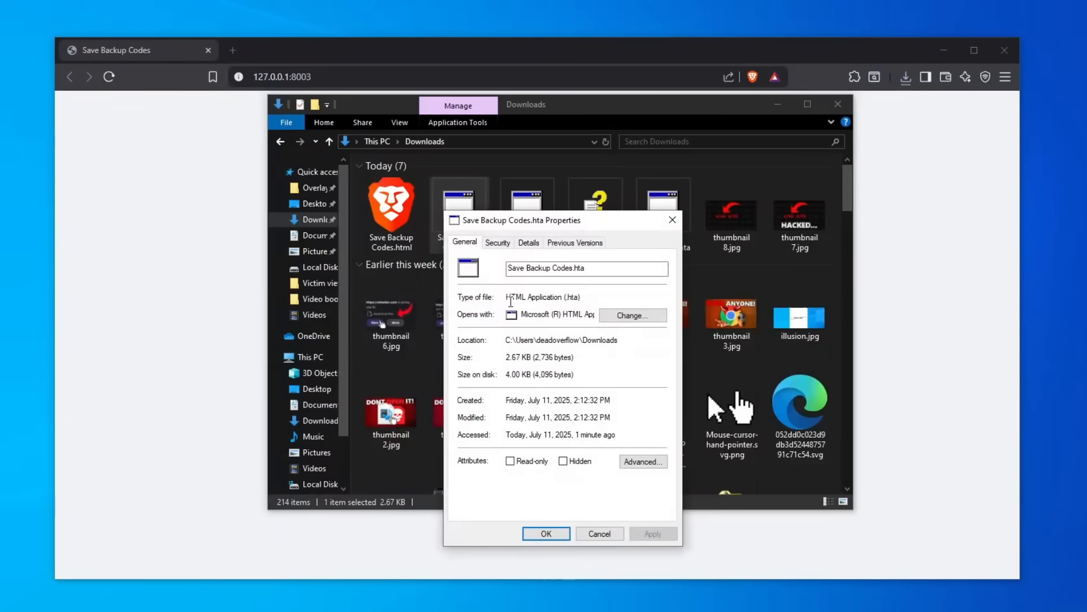
{"action": "double_click", "coordinate": [533, 297]}
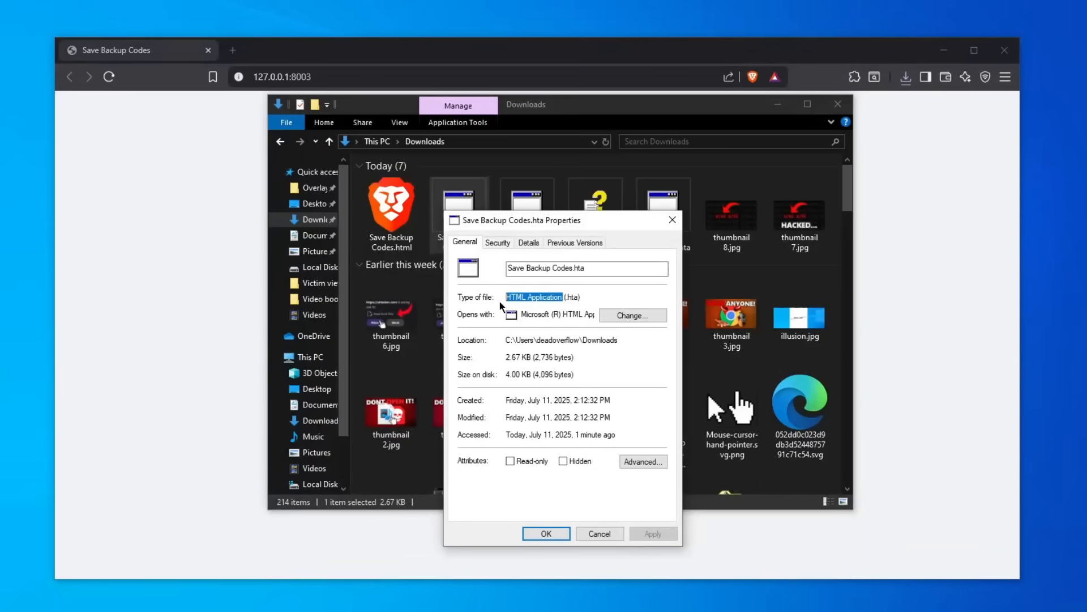
{"action": "mouse_move", "coordinate": [568, 296]}
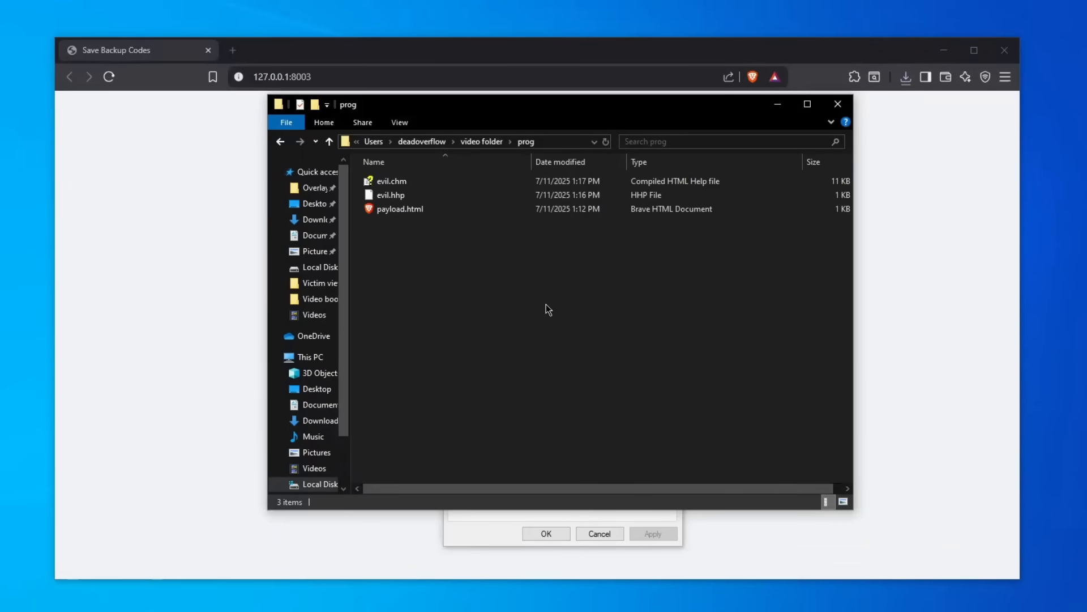
{"action": "mouse_move", "coordinate": [545, 310]}
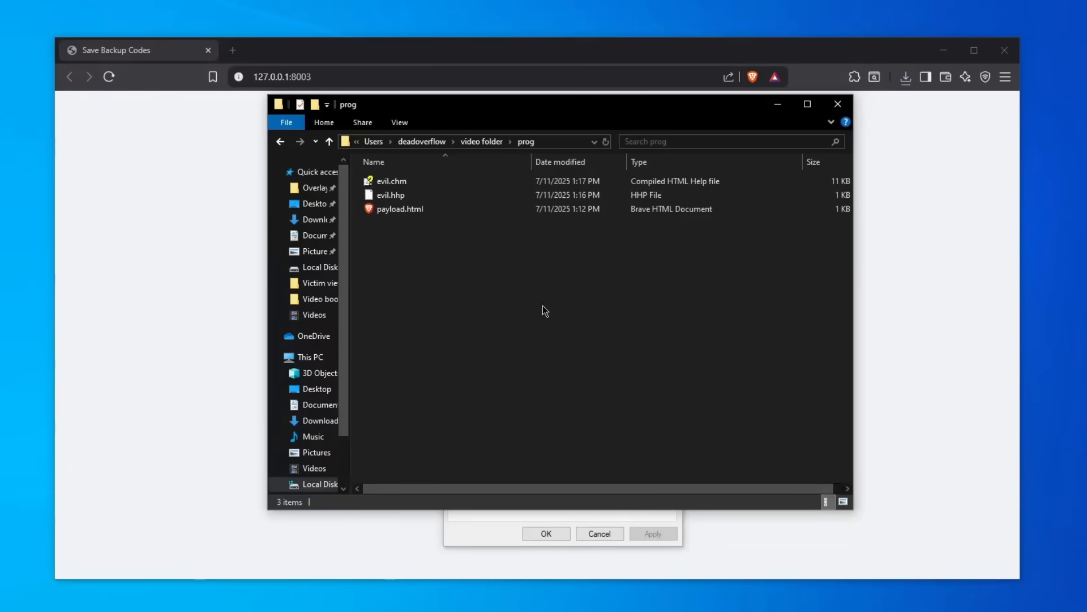
{"action": "left_click", "coordinate": [391, 182]}
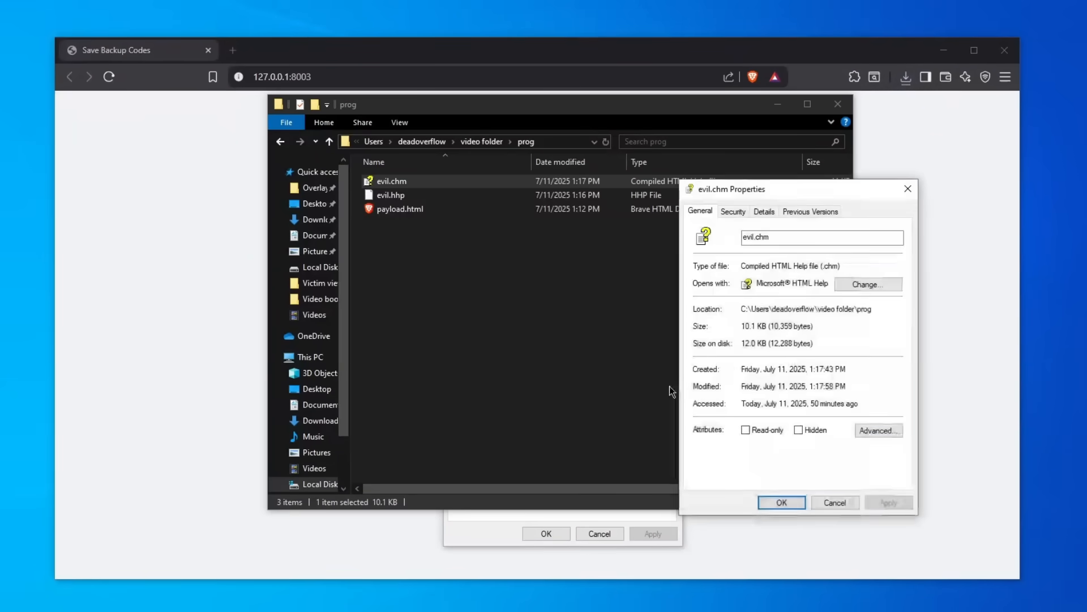
{"action": "double_click", "coordinate": [774, 265]}
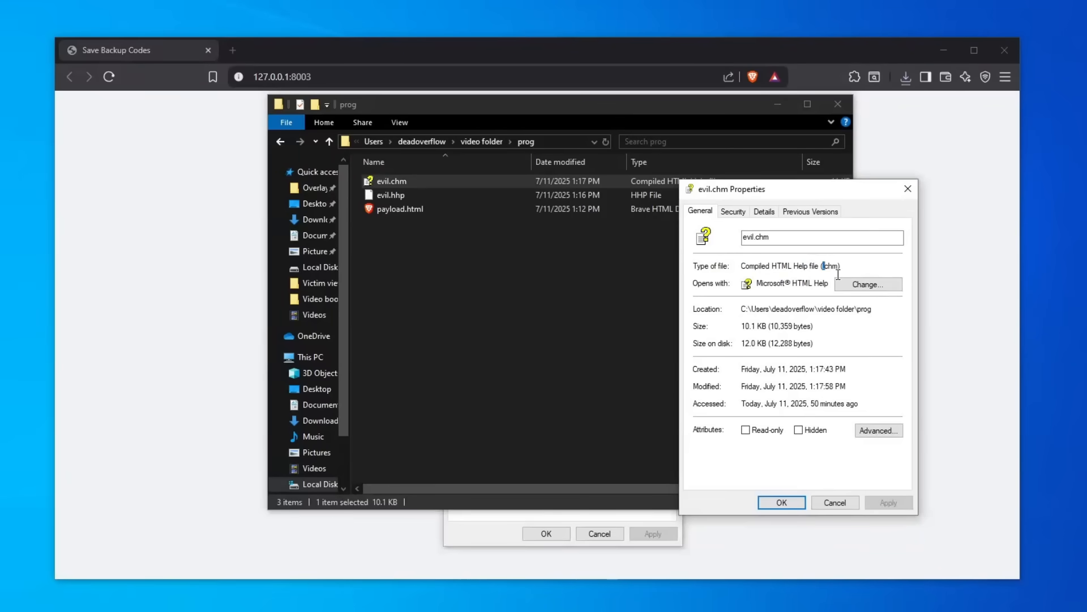
{"action": "mouse_move", "coordinate": [908, 190]}
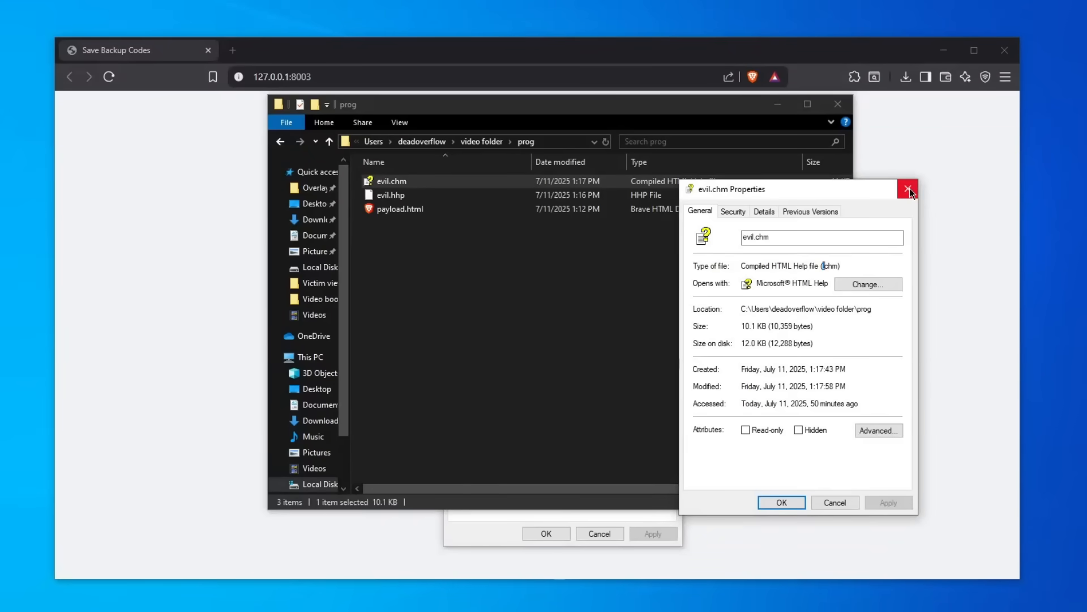
{"action": "left_click", "coordinate": [906, 189]}
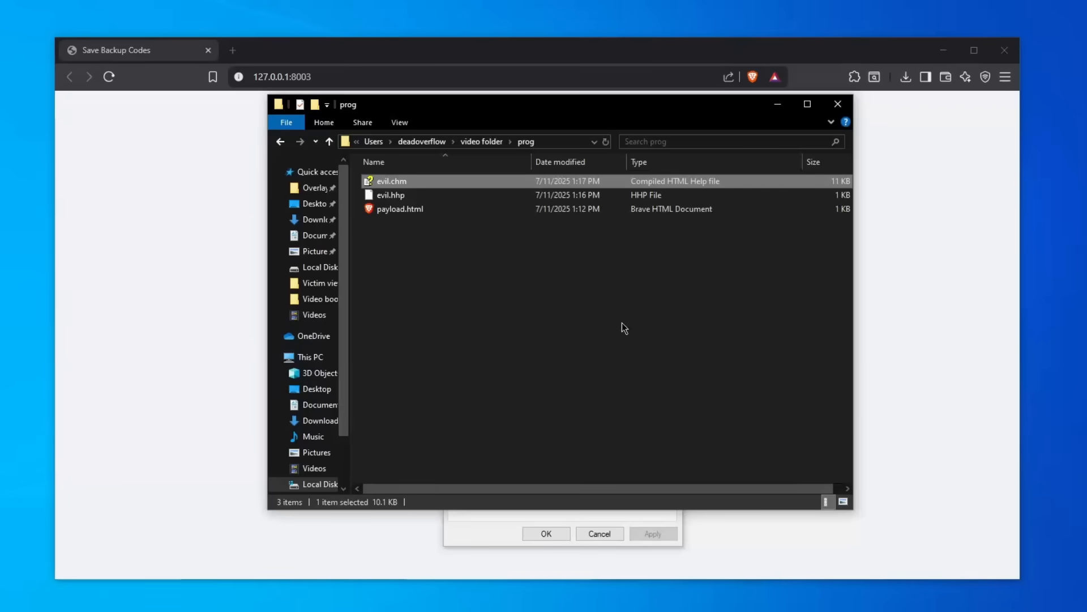
{"action": "mouse_move", "coordinate": [664, 111]}
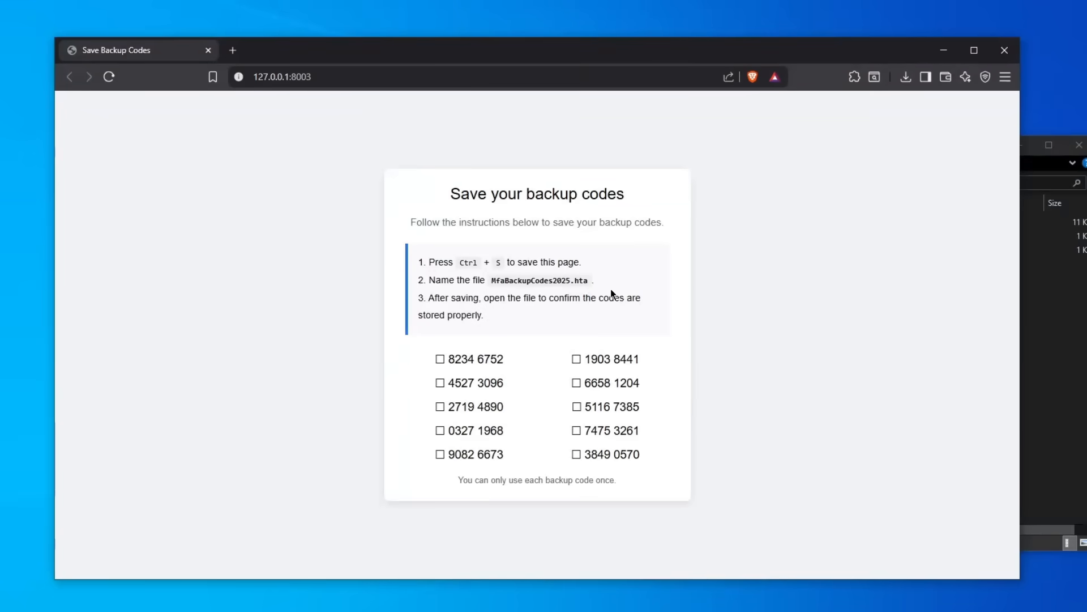
{"action": "mouse_move", "coordinate": [788, 398]}
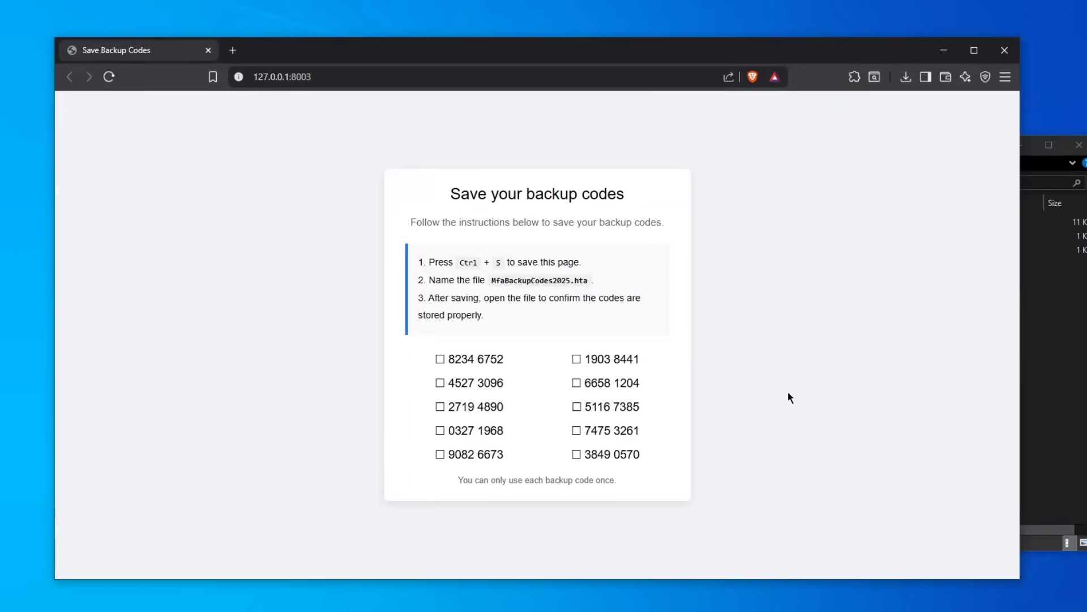
{"action": "mouse_move", "coordinate": [438, 361]}
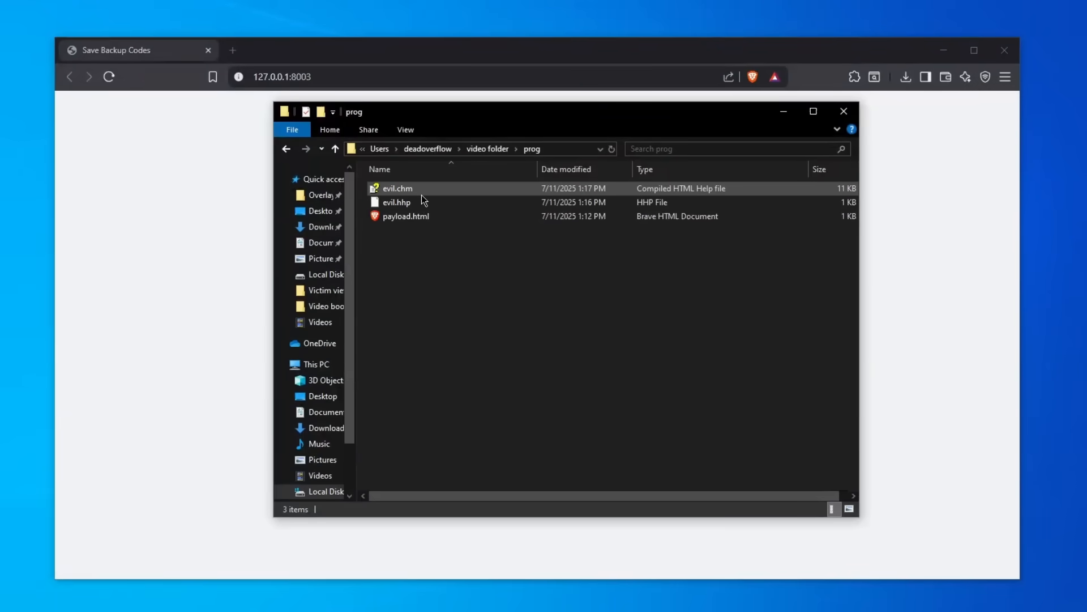
{"action": "mouse_move", "coordinate": [423, 199]}
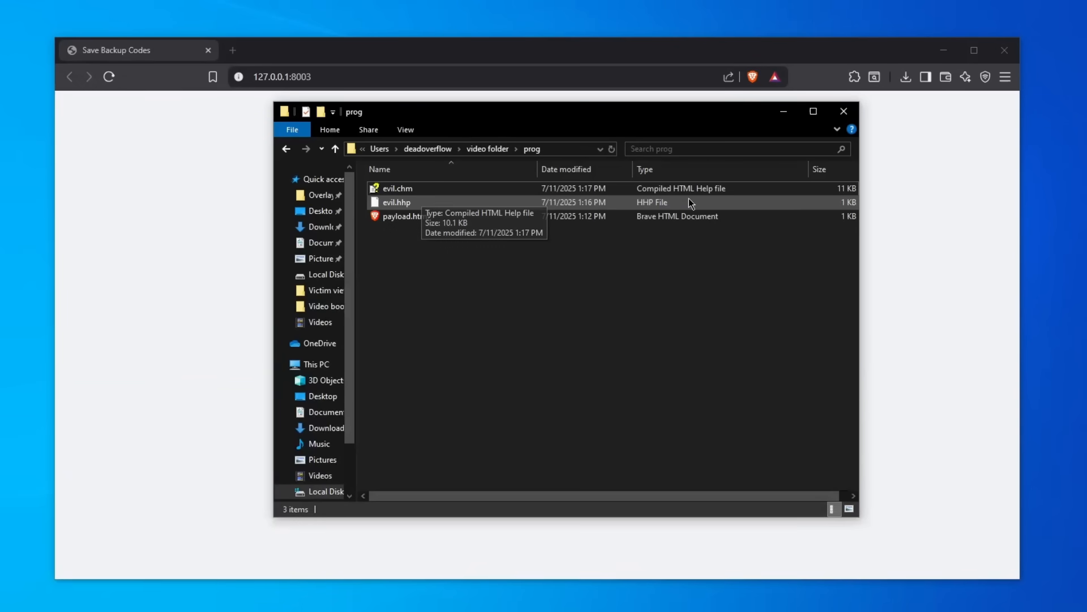
Select evil.chm in the prog folder.
{"action": "left_click", "coordinate": [396, 188]}
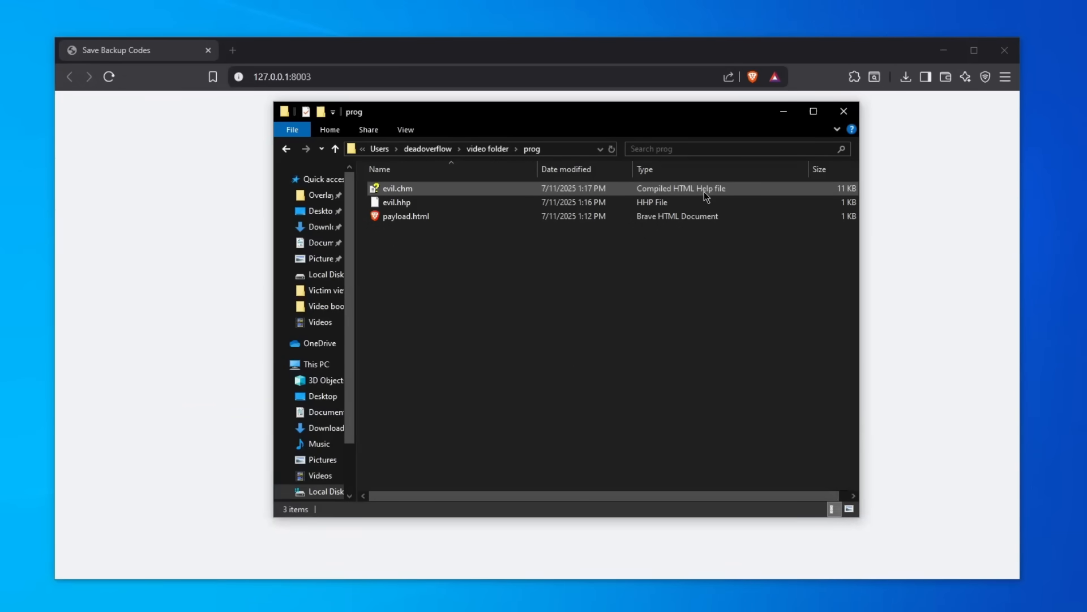
{"action": "mouse_move", "coordinate": [681, 193]}
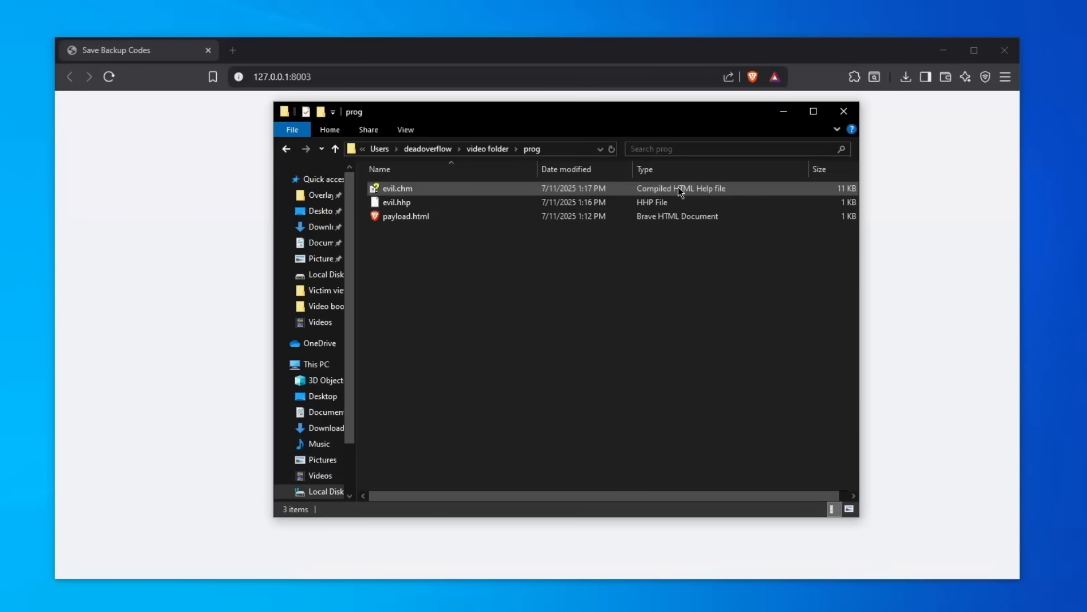
Run evil.chm, allow the ActiveX warning and answer the script error prompt.
{"action": "double_click", "coordinate": [396, 188]}
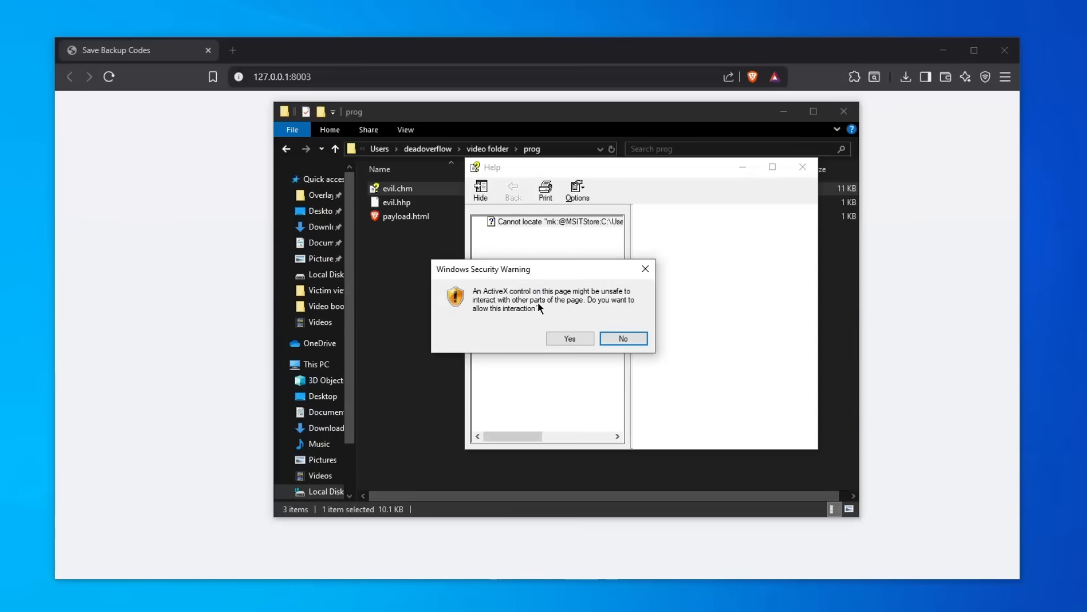
{"action": "mouse_move", "coordinate": [554, 318]}
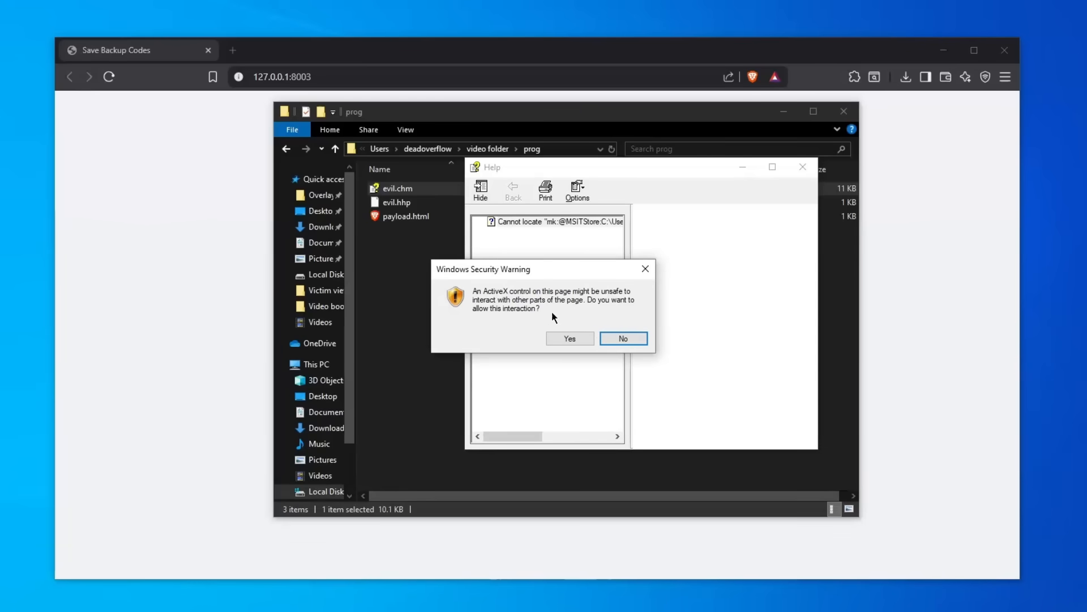
{"action": "mouse_move", "coordinate": [559, 289]}
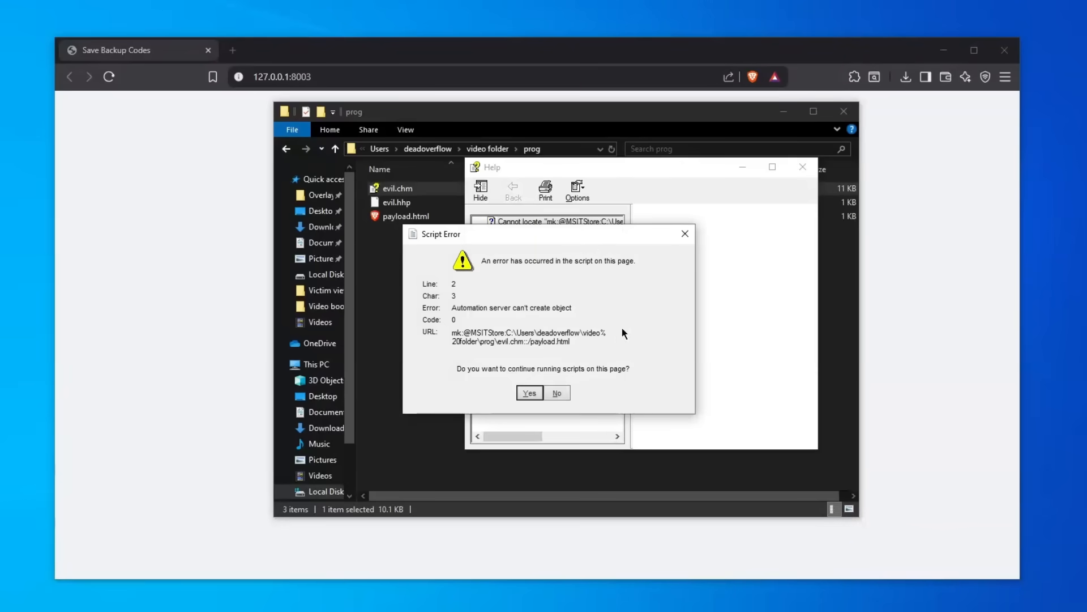
{"action": "left_click", "coordinate": [556, 392]}
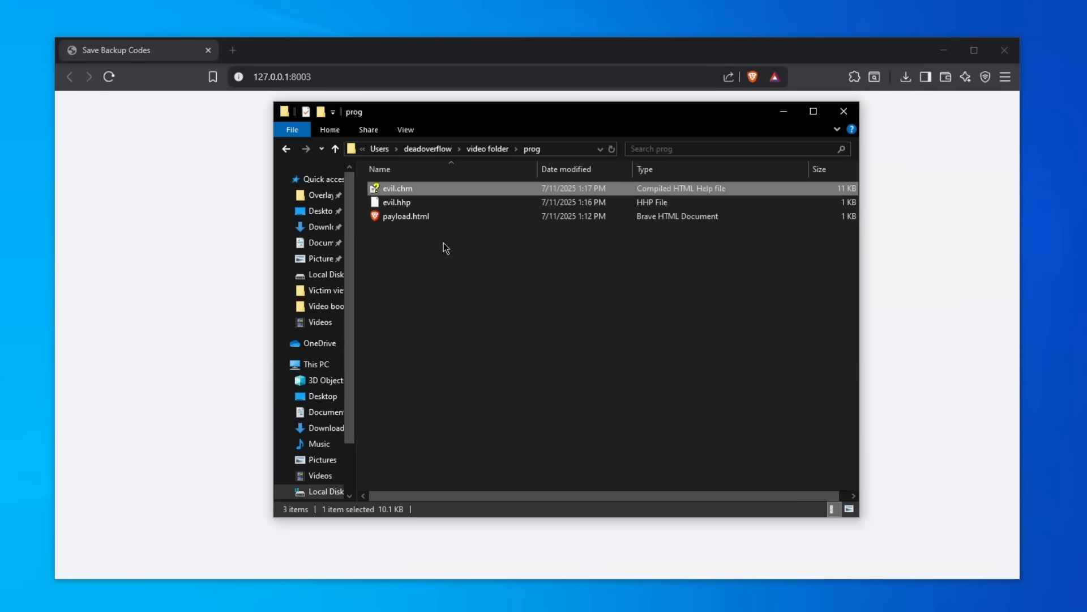
Reopen evil.chm, answer the ActiveX warning and inspect the Help contents pane.
{"action": "double_click", "coordinate": [396, 188]}
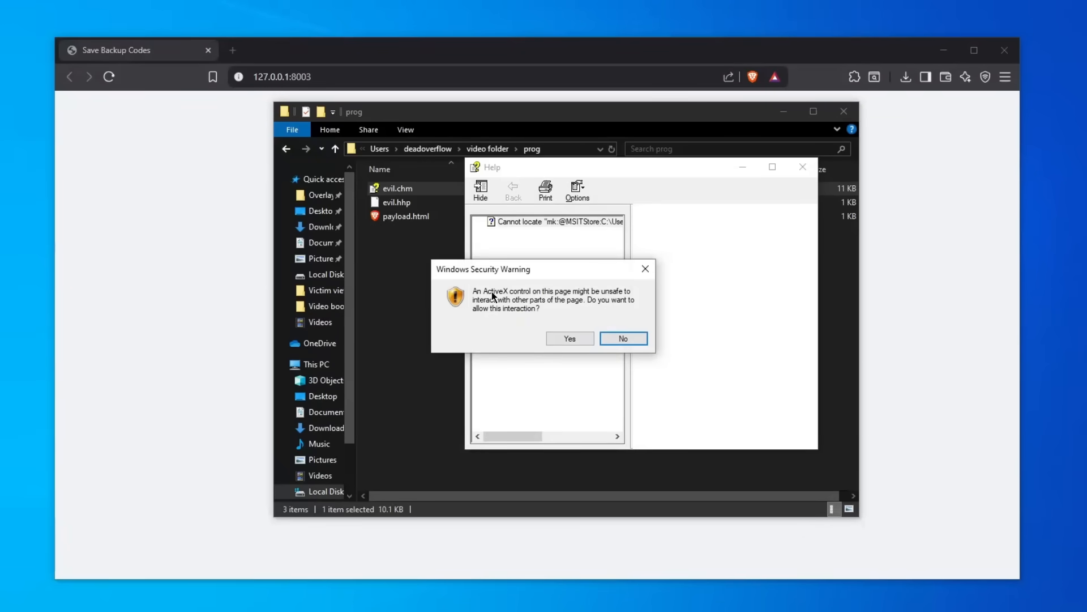
{"action": "mouse_move", "coordinate": [533, 298]}
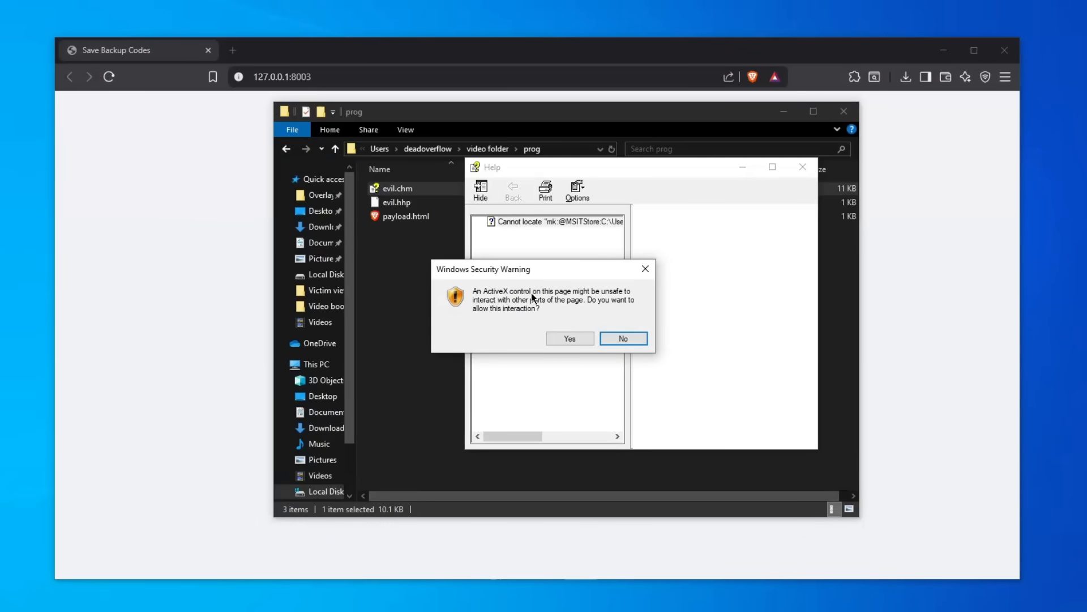
{"action": "mouse_move", "coordinate": [575, 318]}
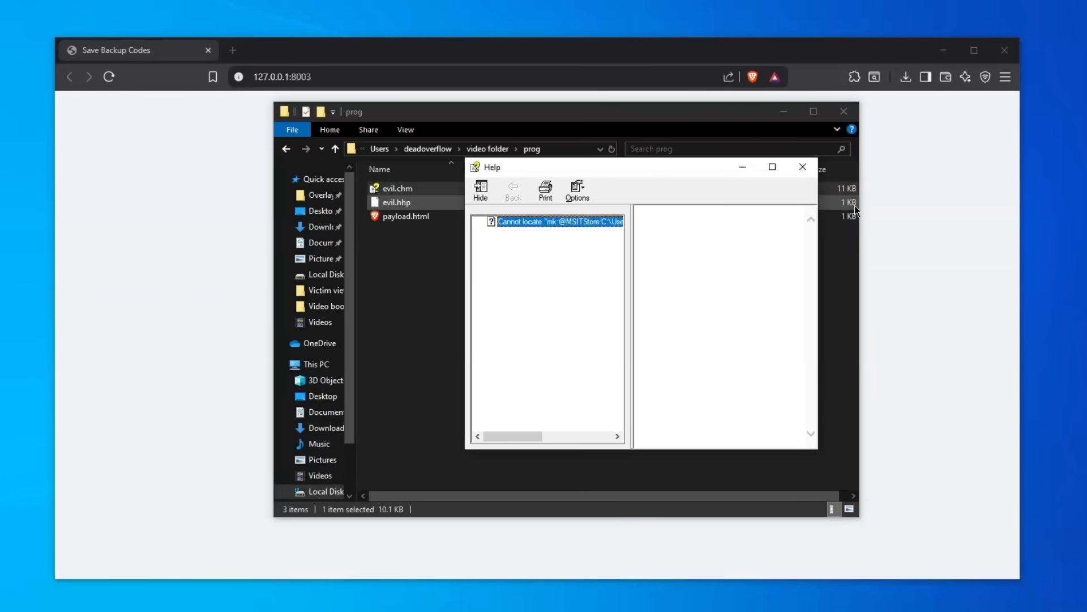
{"action": "left_click", "coordinate": [801, 166]}
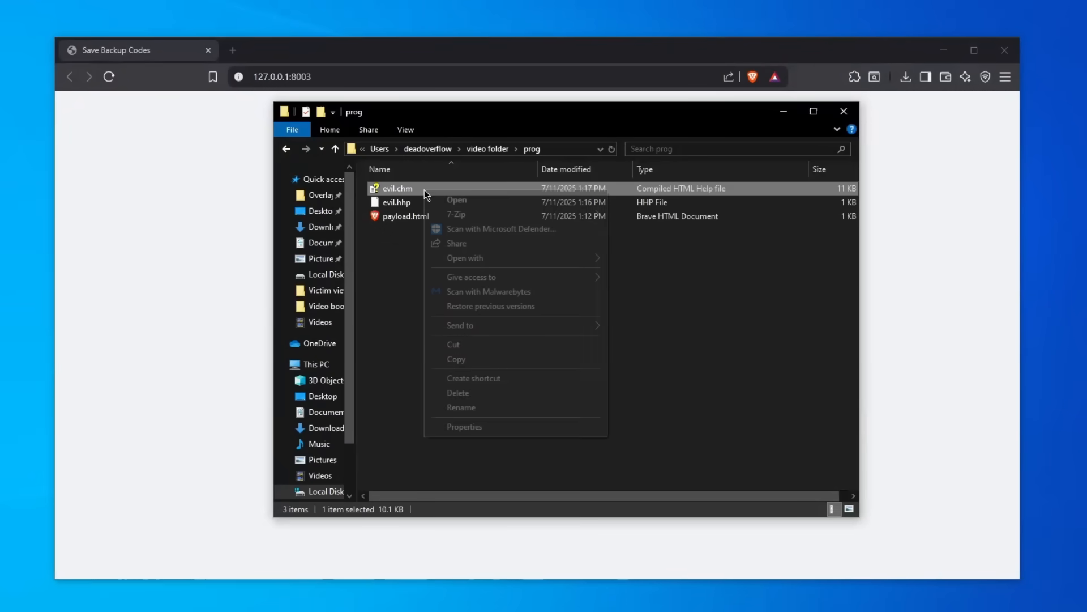
{"action": "left_click", "coordinate": [464, 426]}
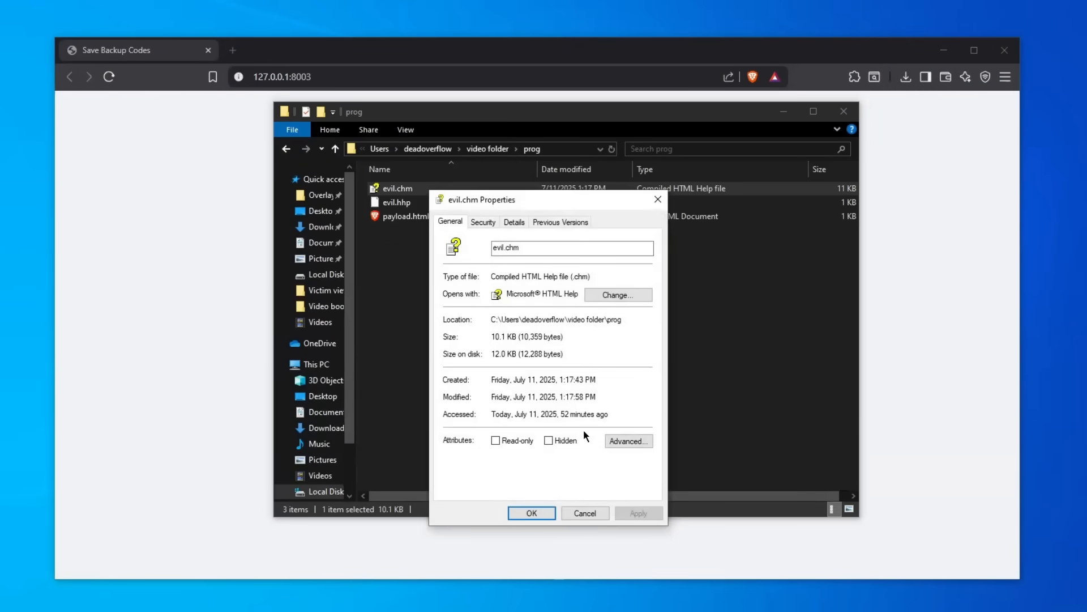
{"action": "left_click", "coordinate": [629, 440]}
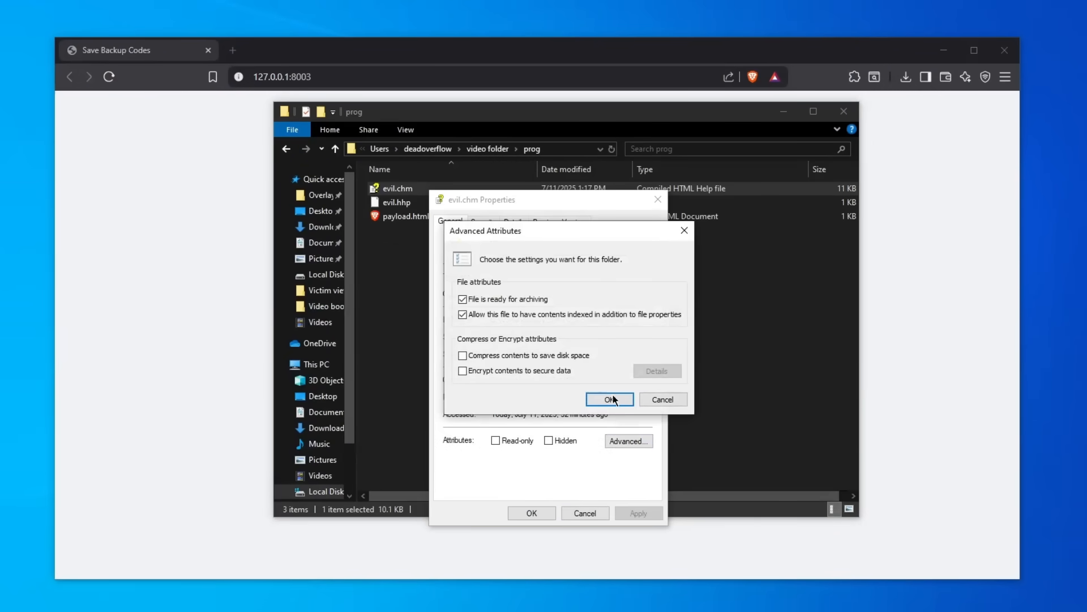
{"action": "left_click", "coordinate": [609, 398]}
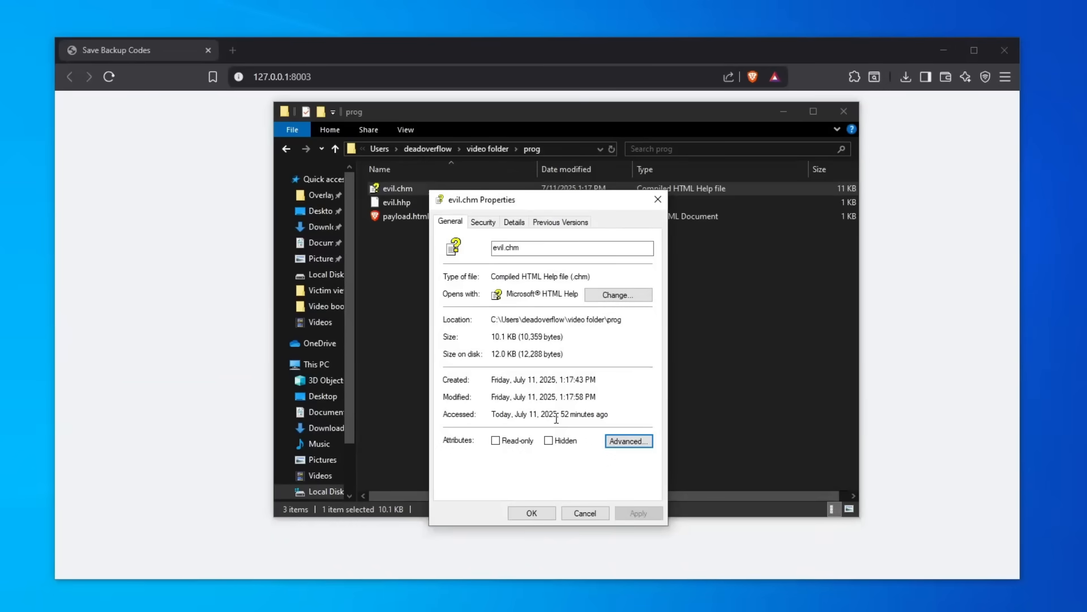
{"action": "mouse_move", "coordinate": [593, 355]}
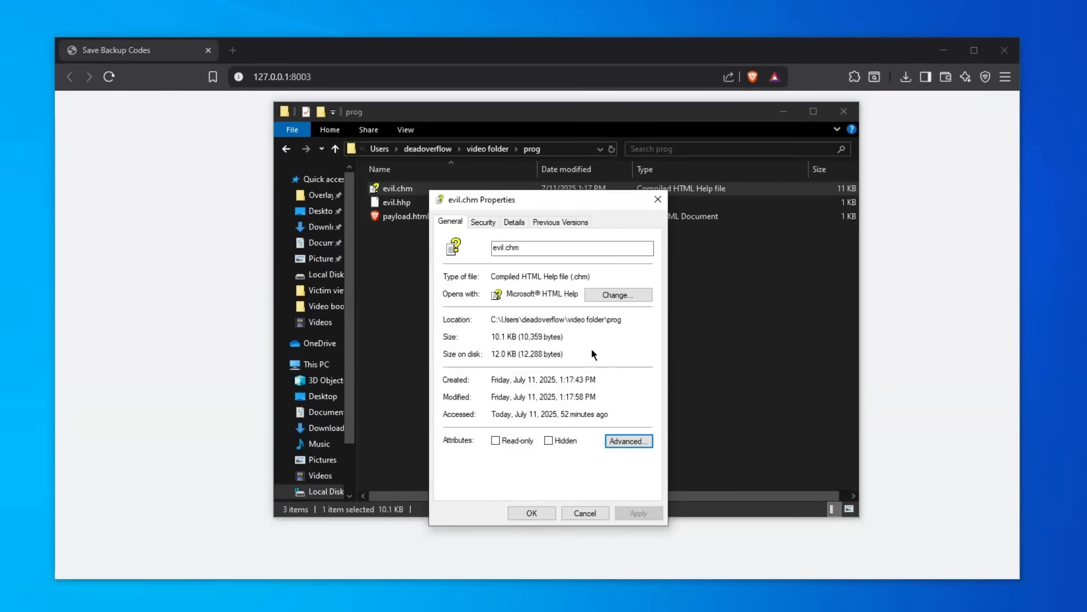
{"action": "left_click", "coordinate": [585, 513]}
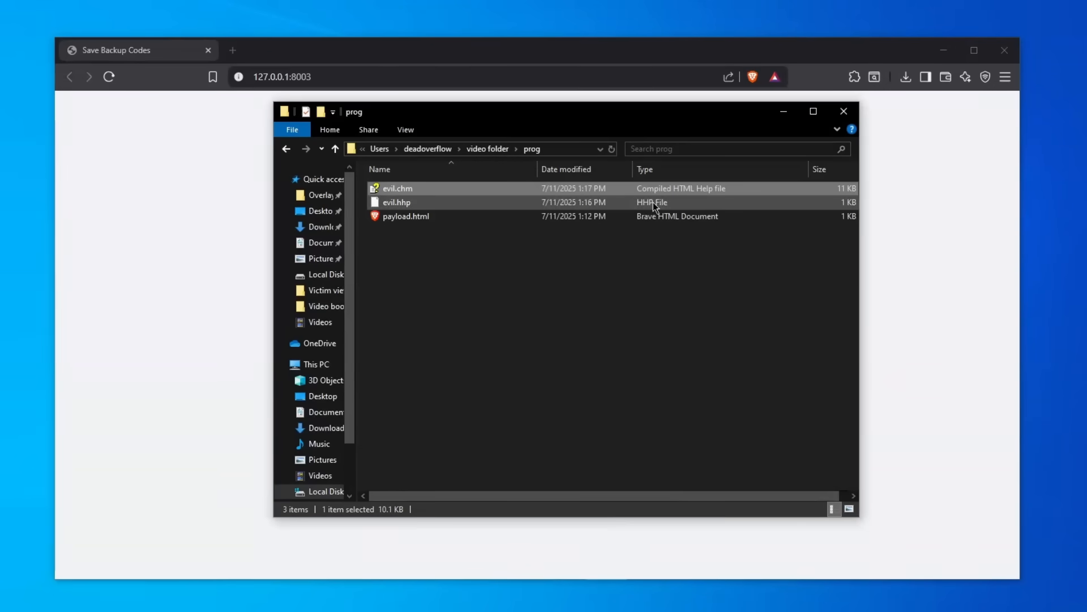
Open evil.chm with Visual Studio Code to view its compiled binary contents.
{"action": "right_click", "coordinate": [397, 188]}
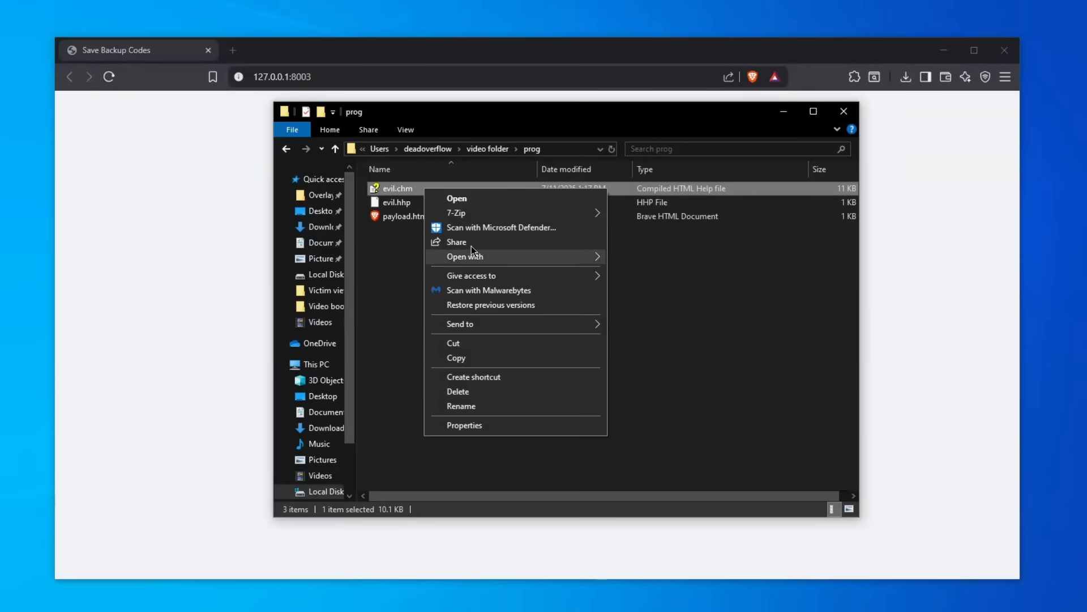
{"action": "mouse_move", "coordinate": [464, 255]}
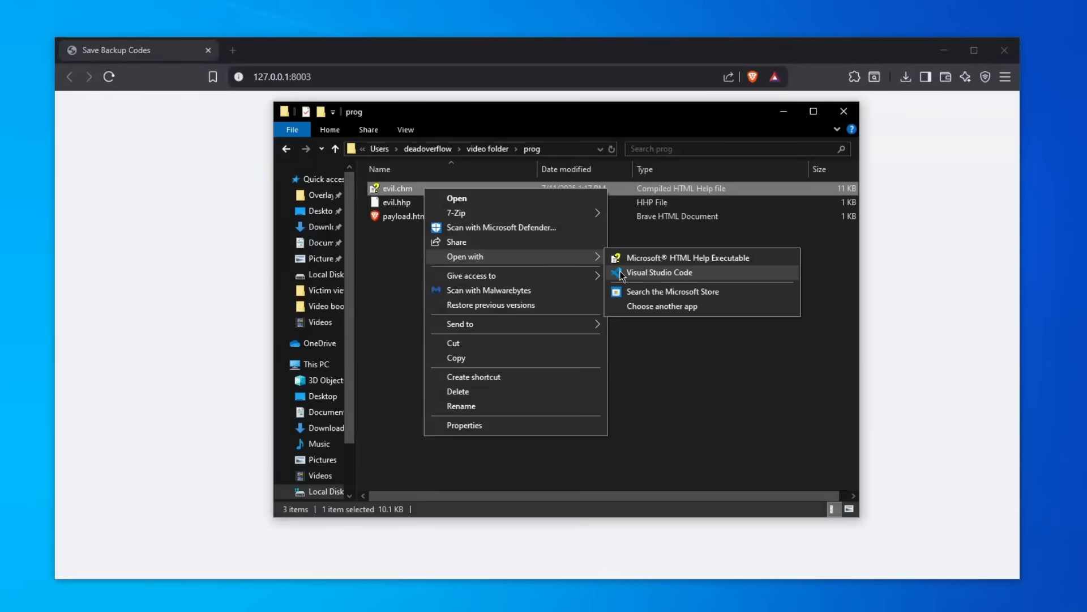
{"action": "left_click", "coordinate": [659, 272]}
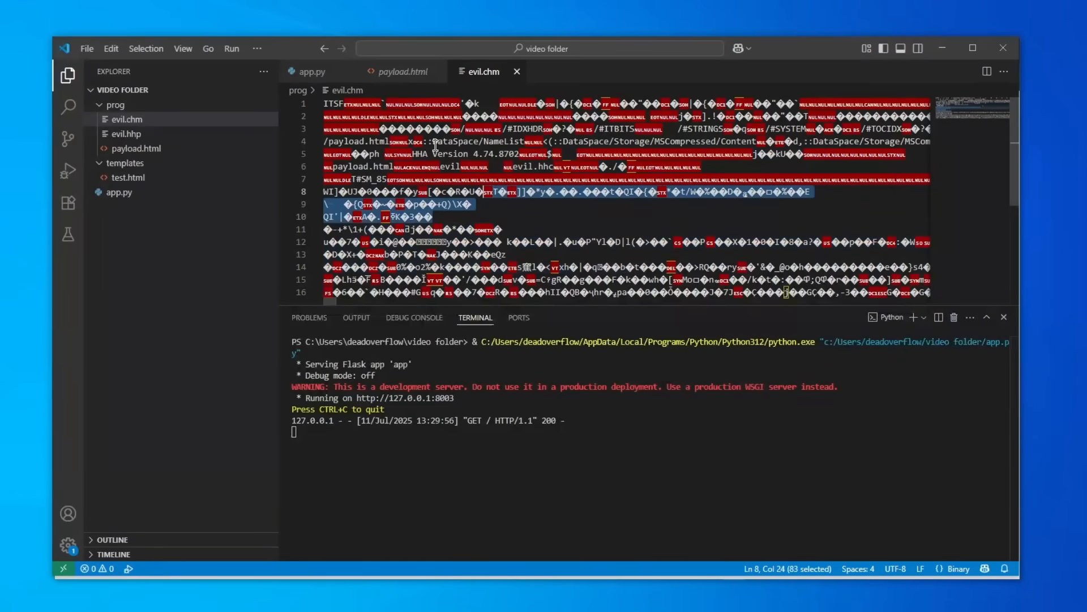
Dismiss evil.chm and the Help error window, returning to payload.html's WScript.Shell ping script.
{"action": "left_click", "coordinate": [530, 241]}
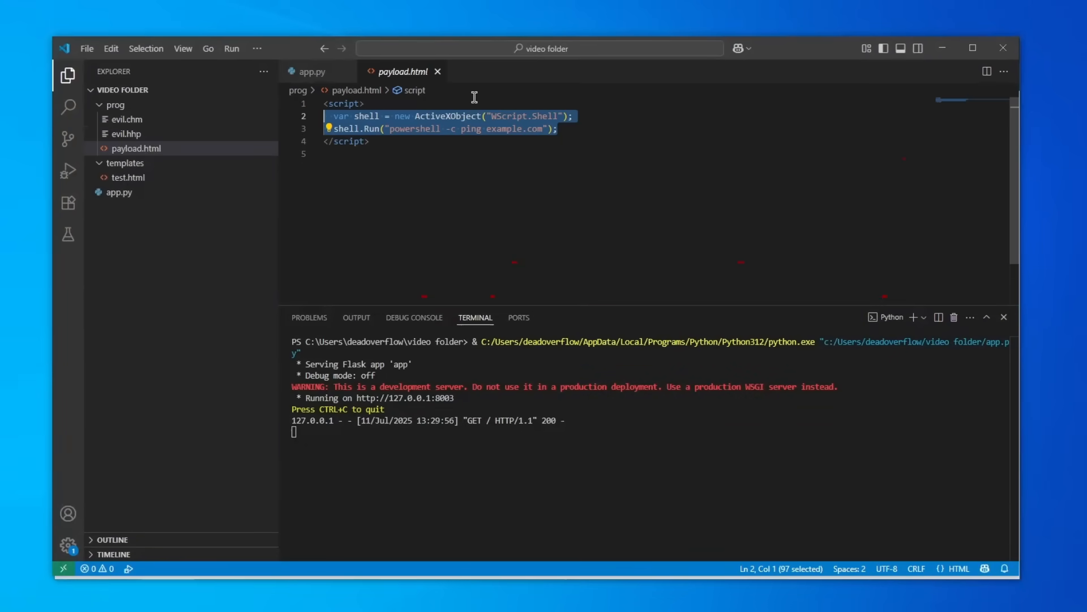
{"action": "mouse_move", "coordinate": [281, 265]}
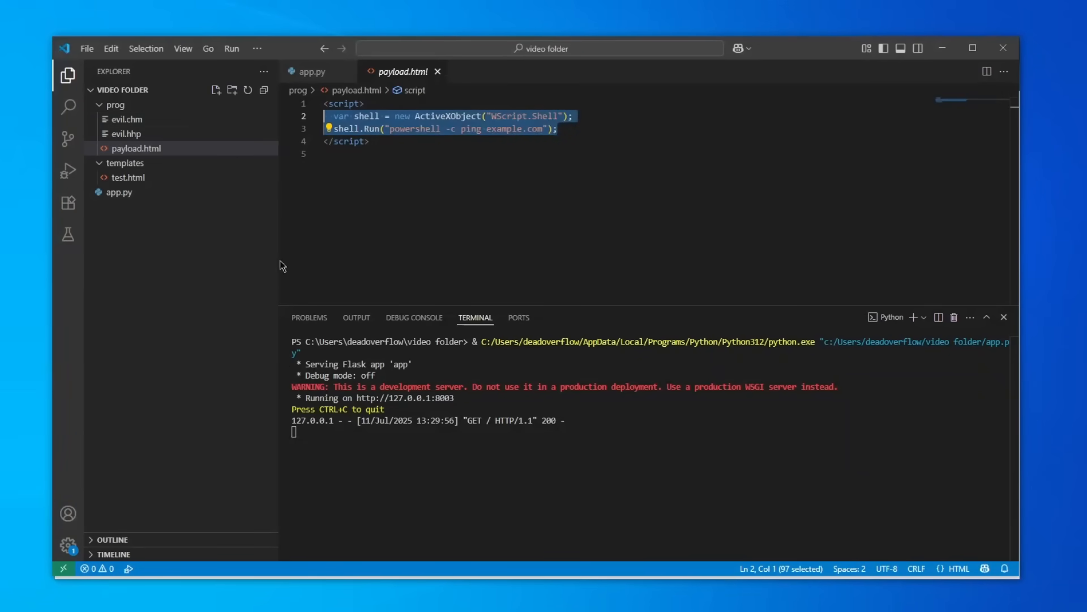
{"action": "mouse_move", "coordinate": [407, 491]}
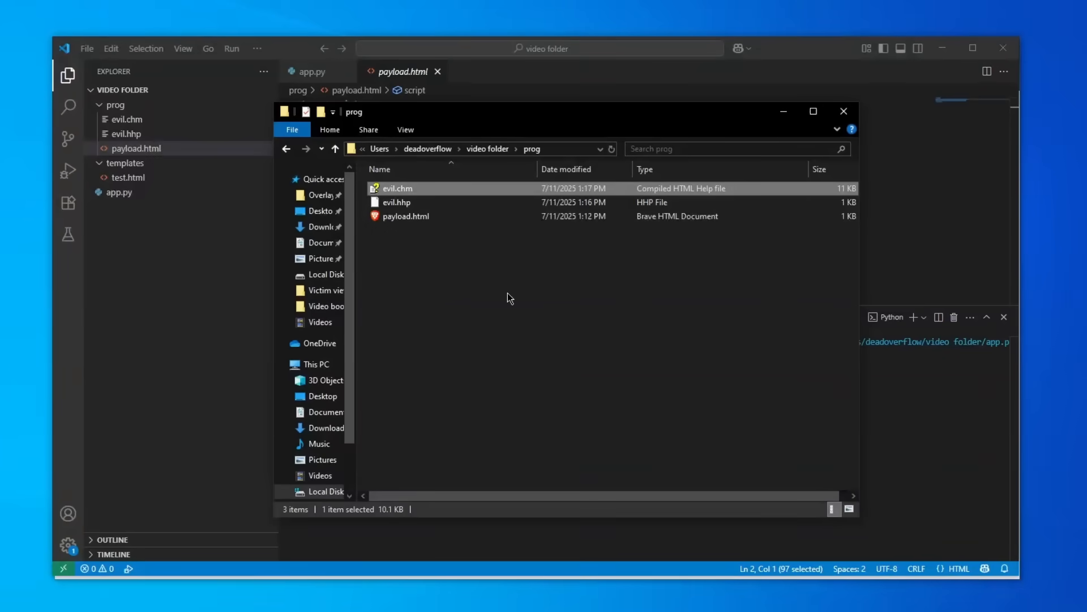
{"action": "mouse_move", "coordinate": [499, 254]}
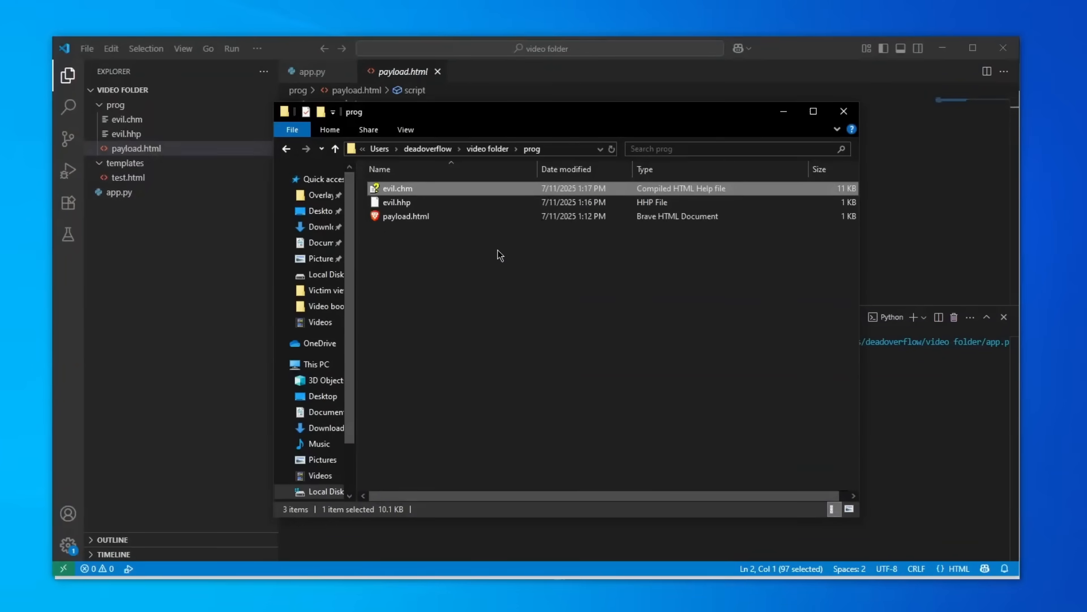
{"action": "mouse_move", "coordinate": [401, 540]}
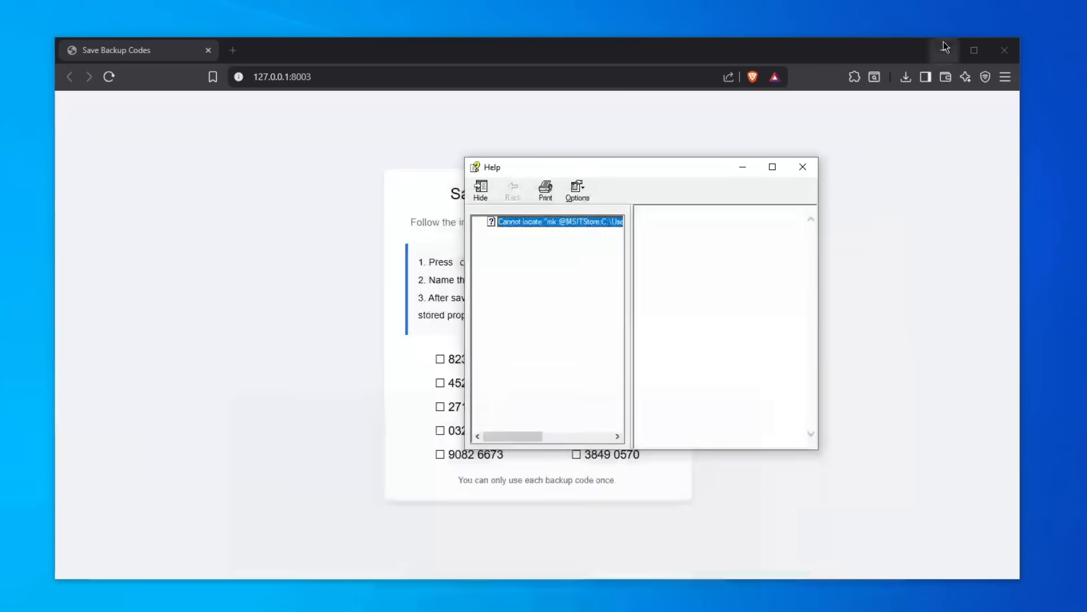
{"action": "left_click", "coordinate": [802, 167]}
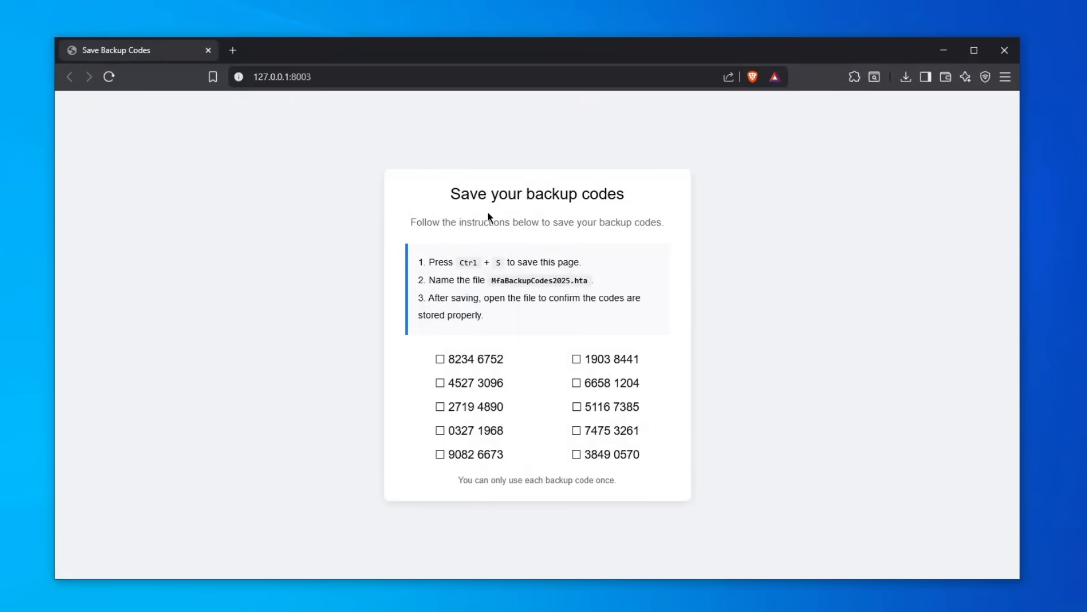
{"action": "key", "text": "ctrl+a"}
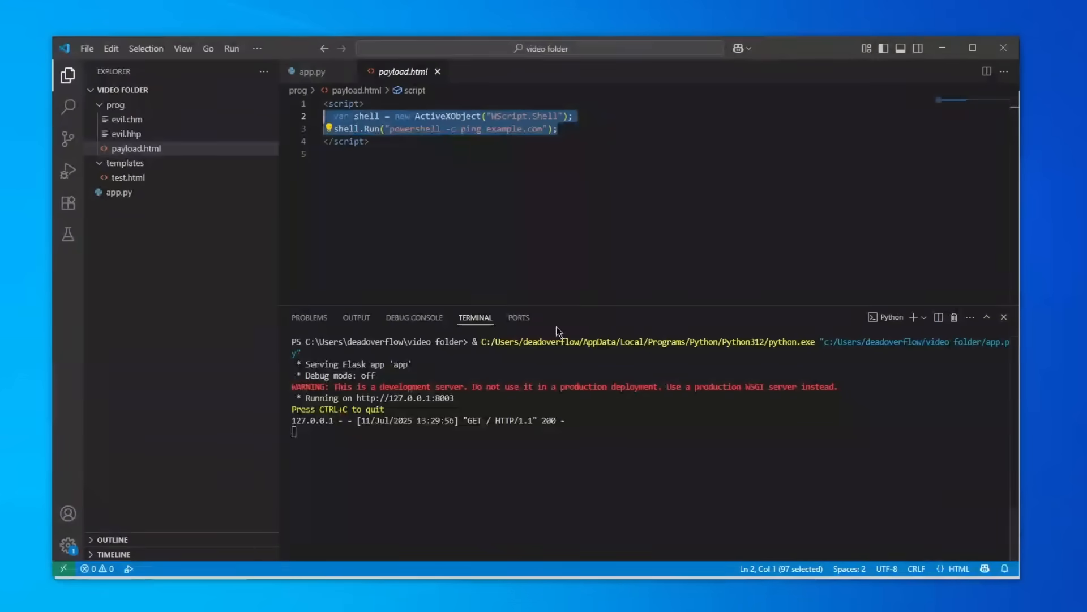
View test.html's JScript ActiveXObject ping block, then bring the backup codes page forward.
{"action": "left_click", "coordinate": [127, 177]}
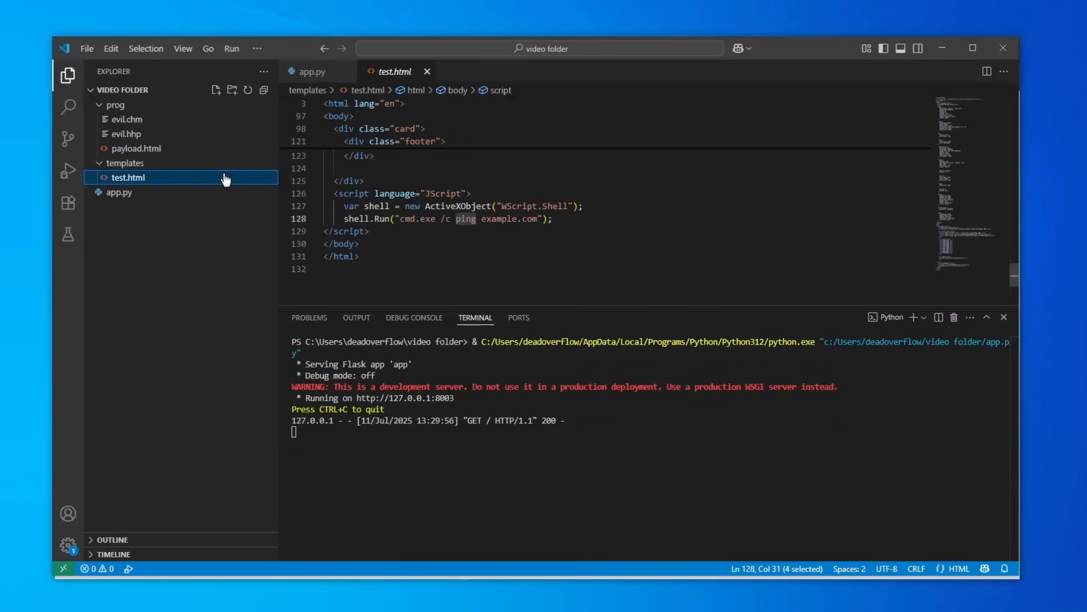
{"action": "mouse_move", "coordinate": [430, 177]}
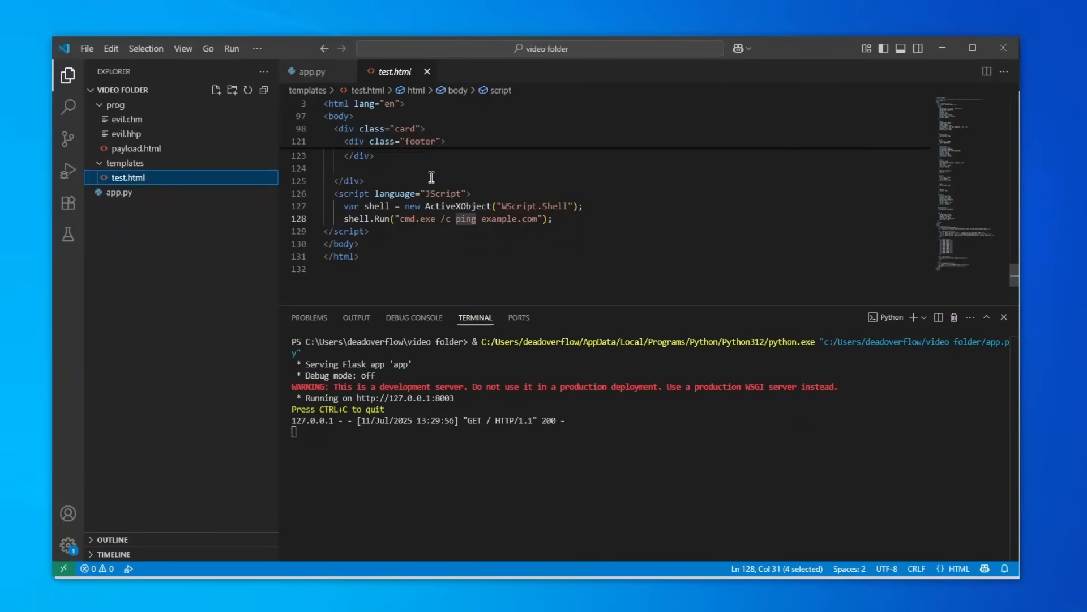
{"action": "mouse_move", "coordinate": [450, 222]}
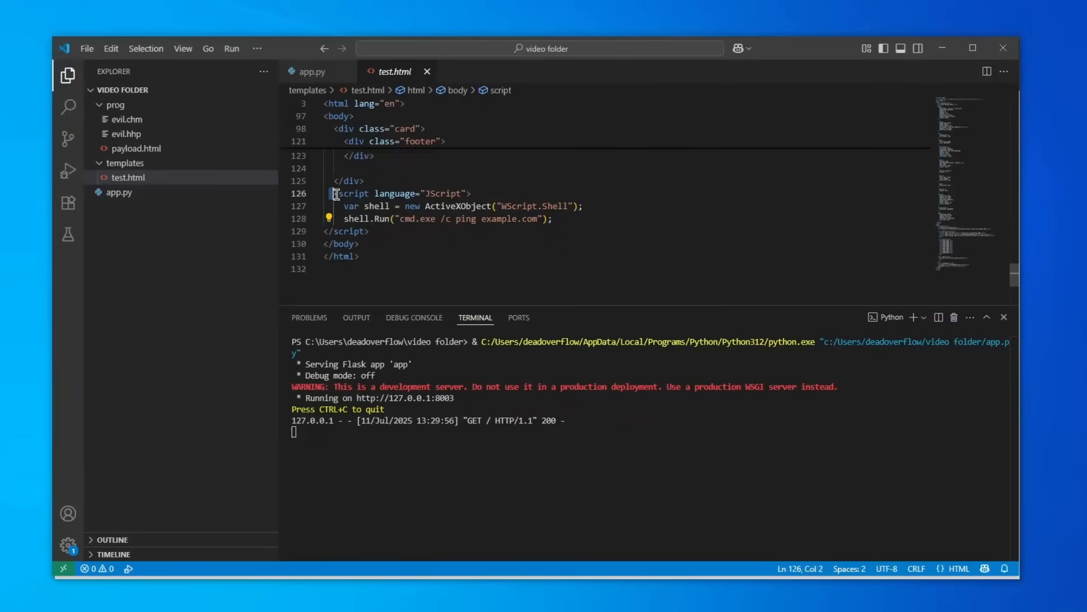
{"action": "left_click_drag", "start_coordinate": [335, 193], "coordinate": [369, 231]}
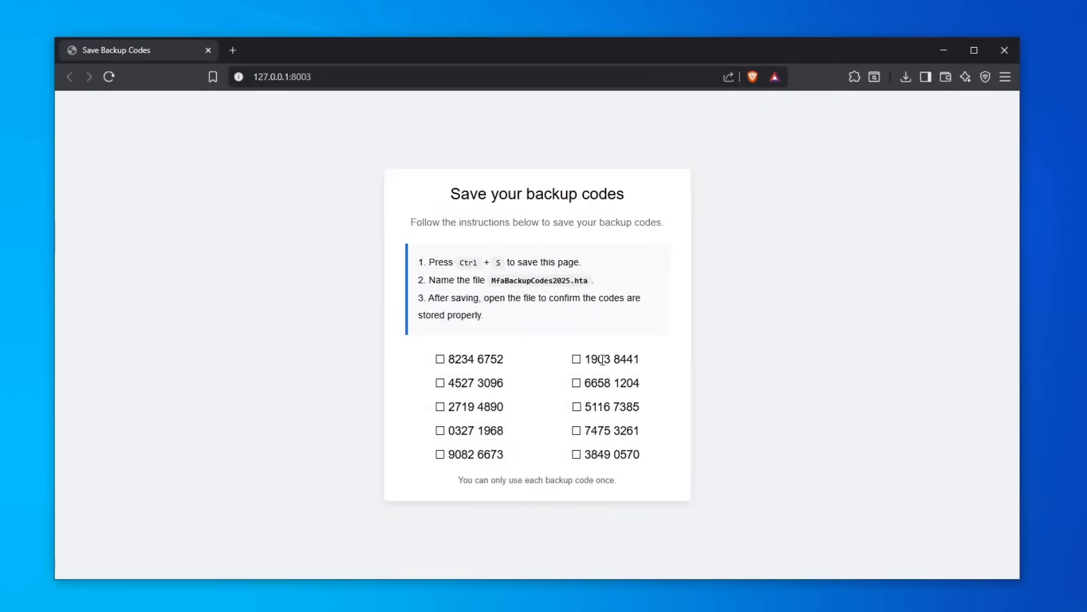
Reveal the console's uncaught ReferenceError and highlight ActiveXObject in it.
{"action": "key", "text": "F12"}
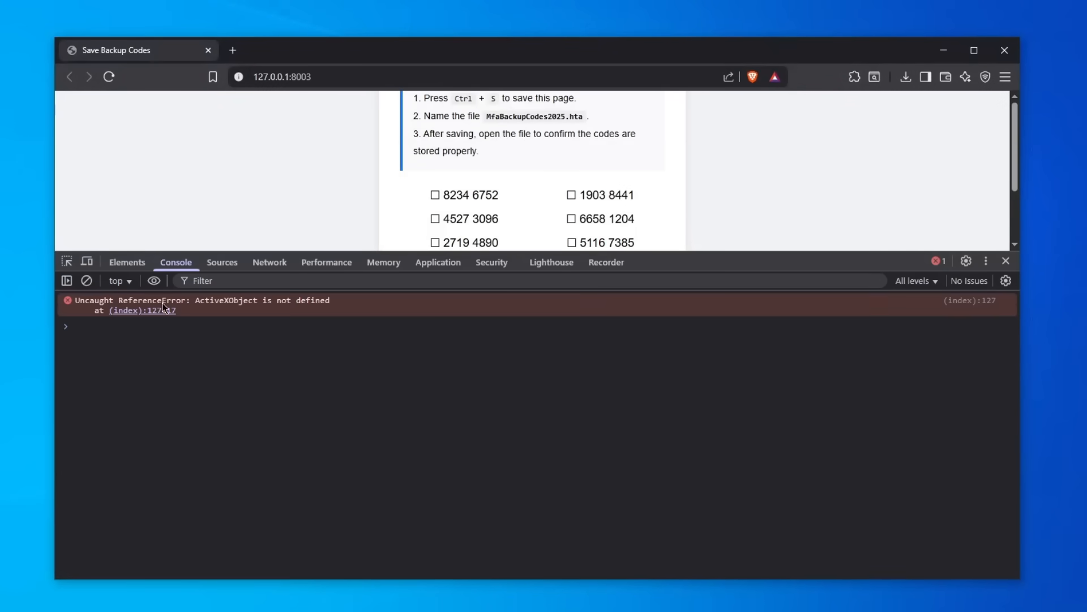
{"action": "double_click", "coordinate": [224, 300]}
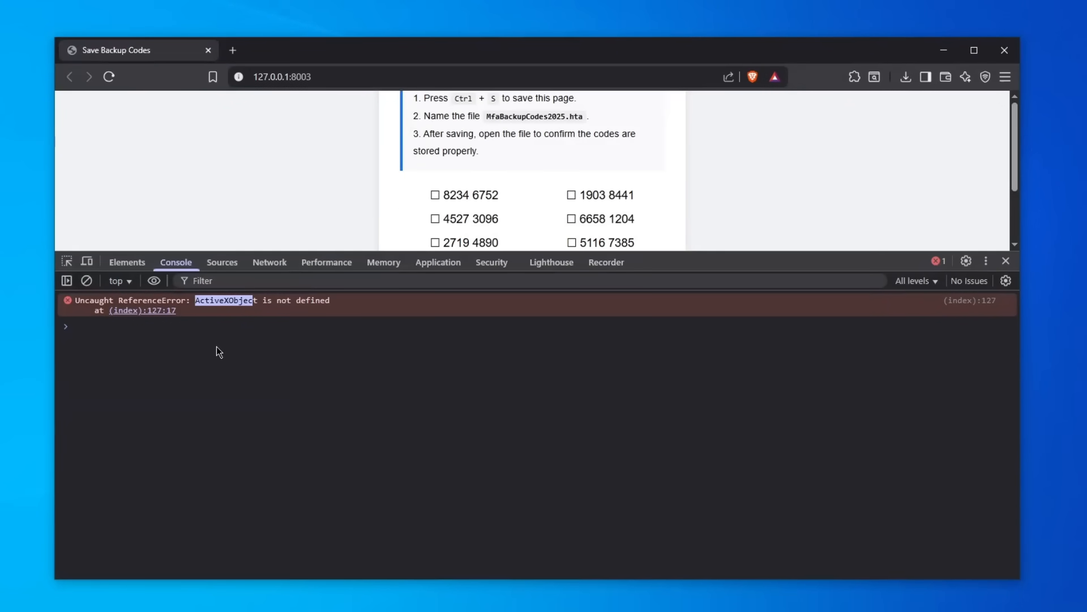
{"action": "mouse_move", "coordinate": [330, 325]}
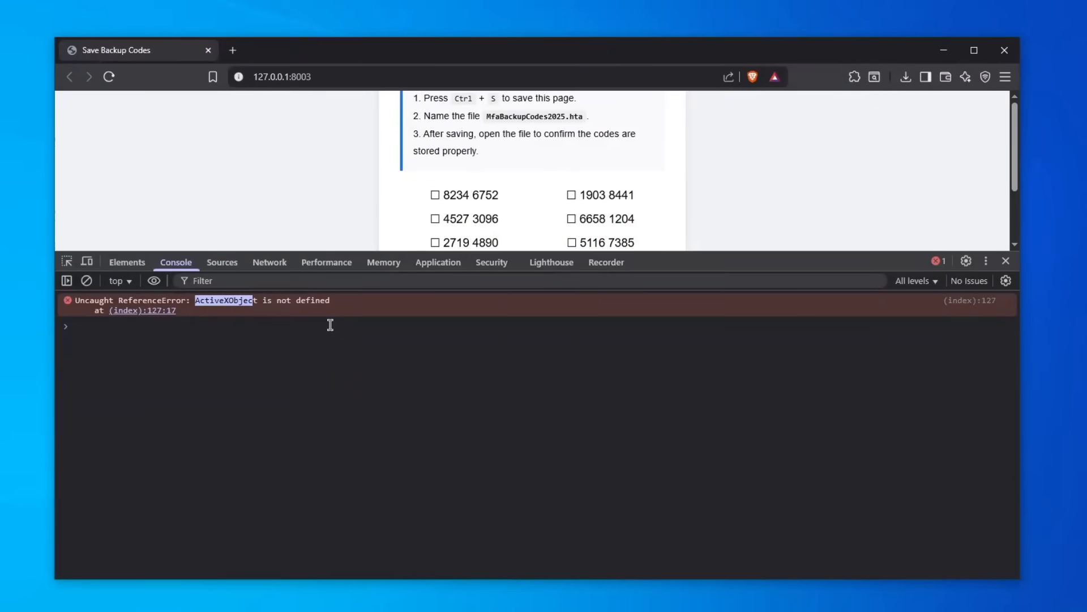